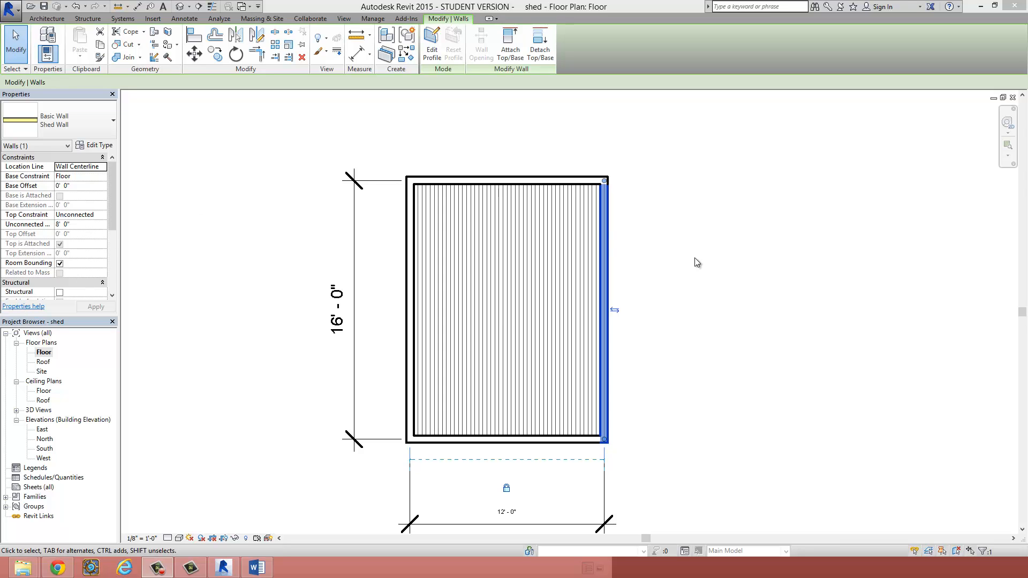
- Inspect the shed's top wall by selecting it, then clear the selection
left_click(698, 262)
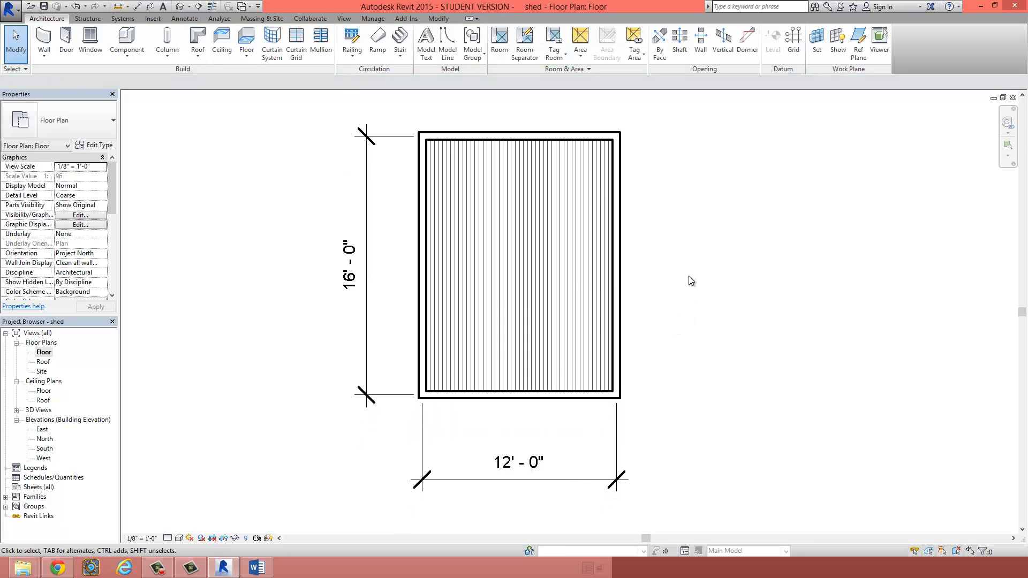
left_click(423, 263)
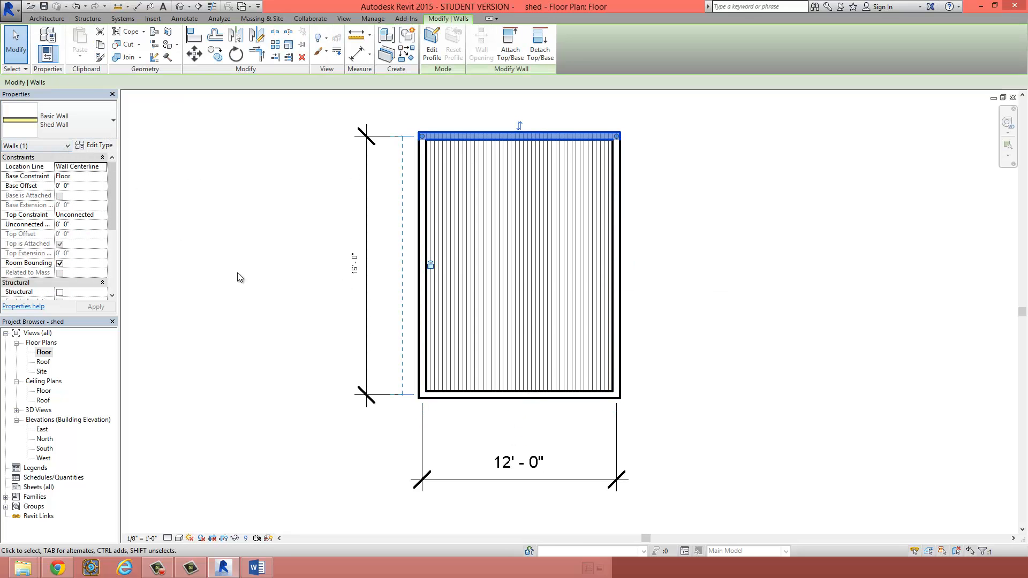
left_click(422, 262)
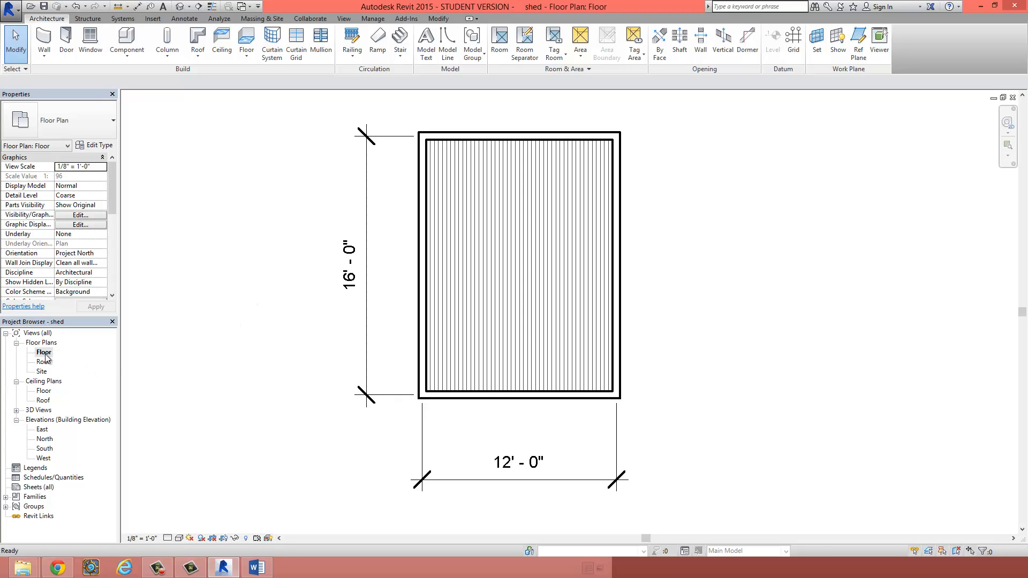
left_click(43, 352)
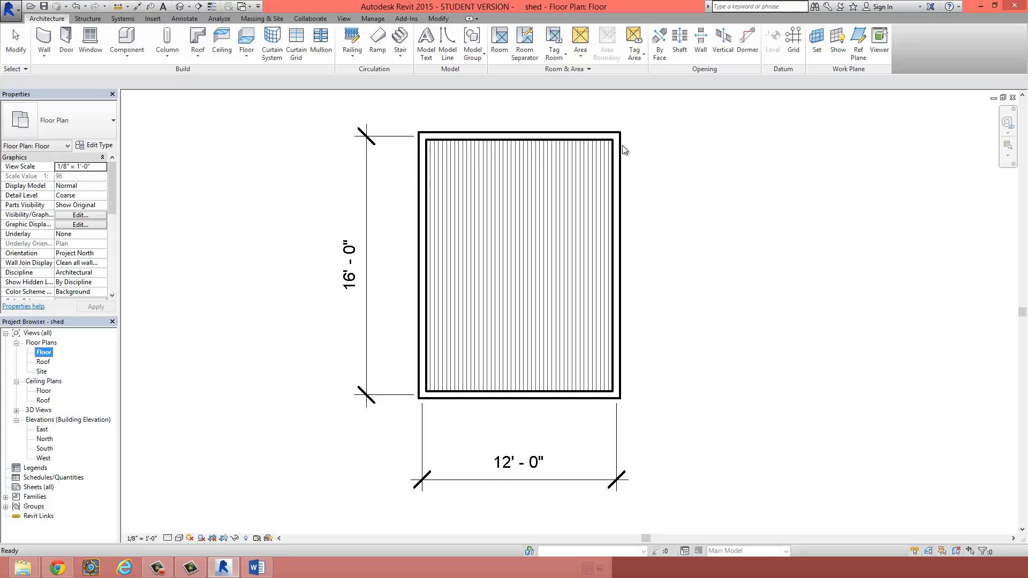
mouse_move(66, 40)
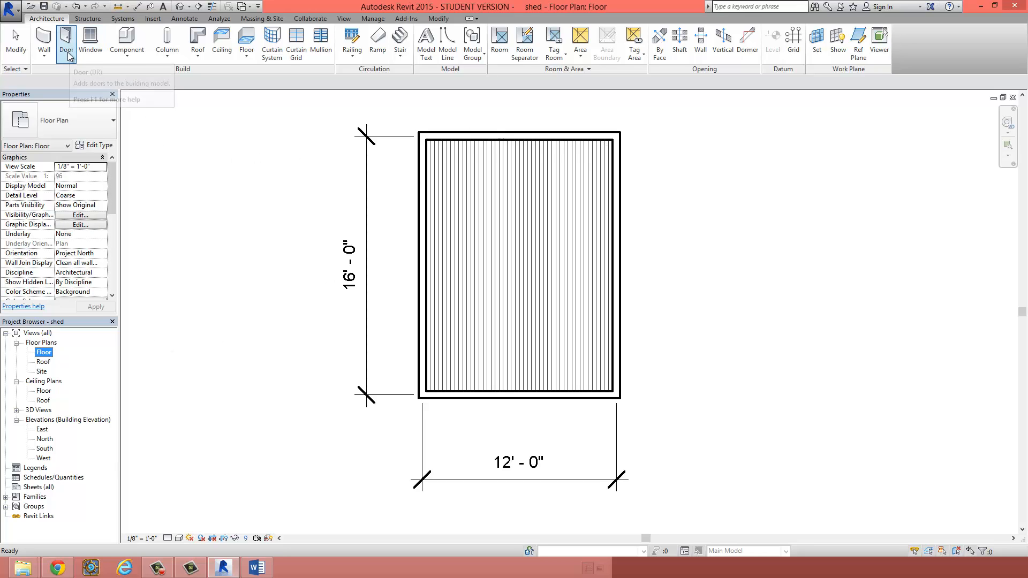
- Start the Door tool and preview a Single-Flush 36" x 84" door on a 16' wall
left_click(65, 43)
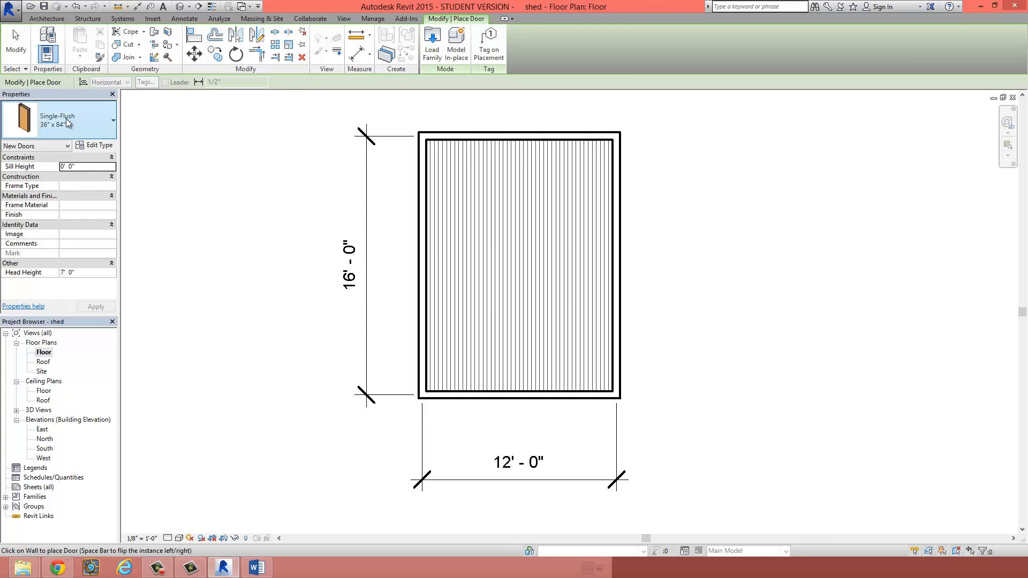
mouse_move(250, 251)
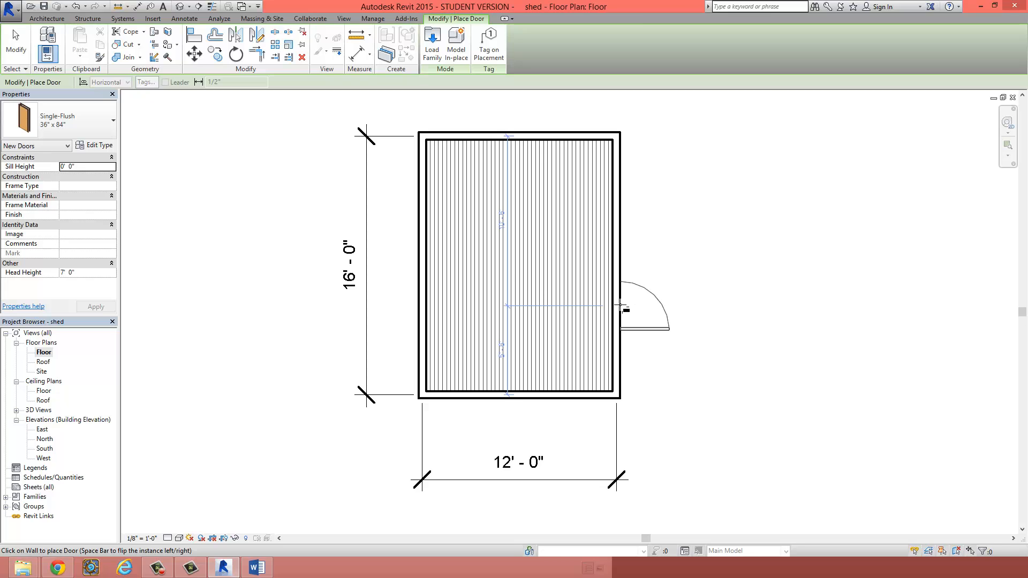
mouse_move(621, 187)
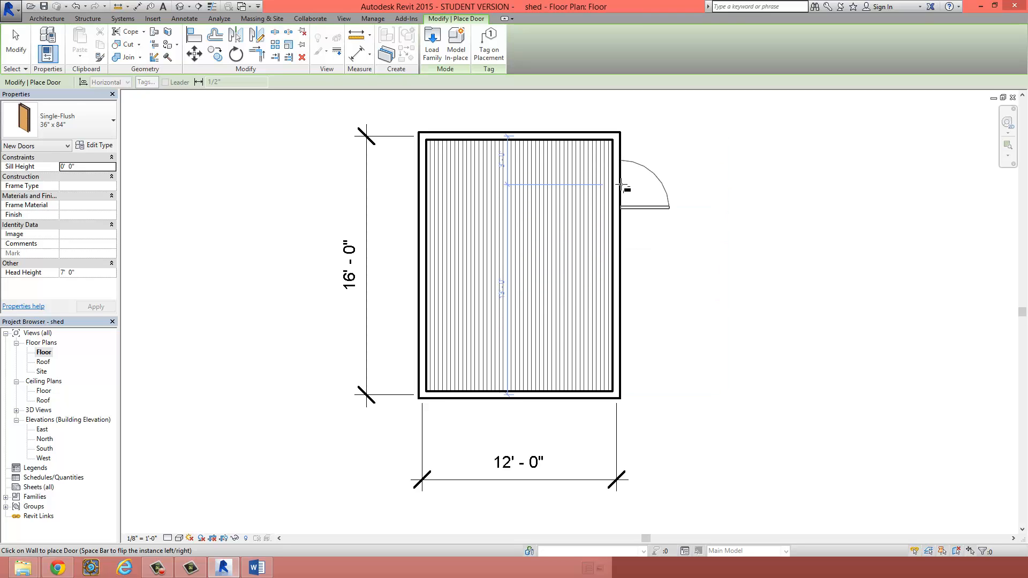
left_click(615, 250)
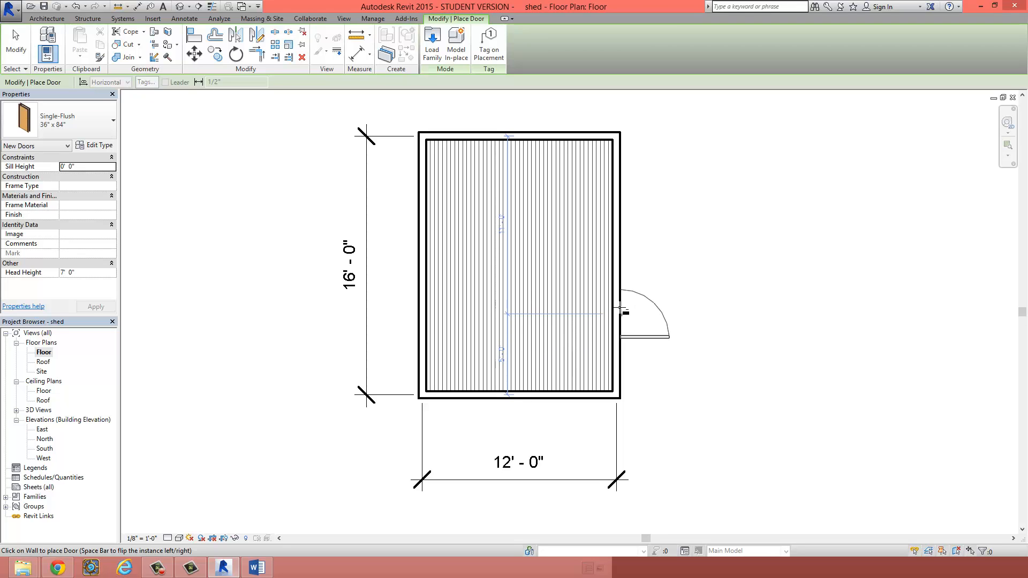
mouse_move(617, 207)
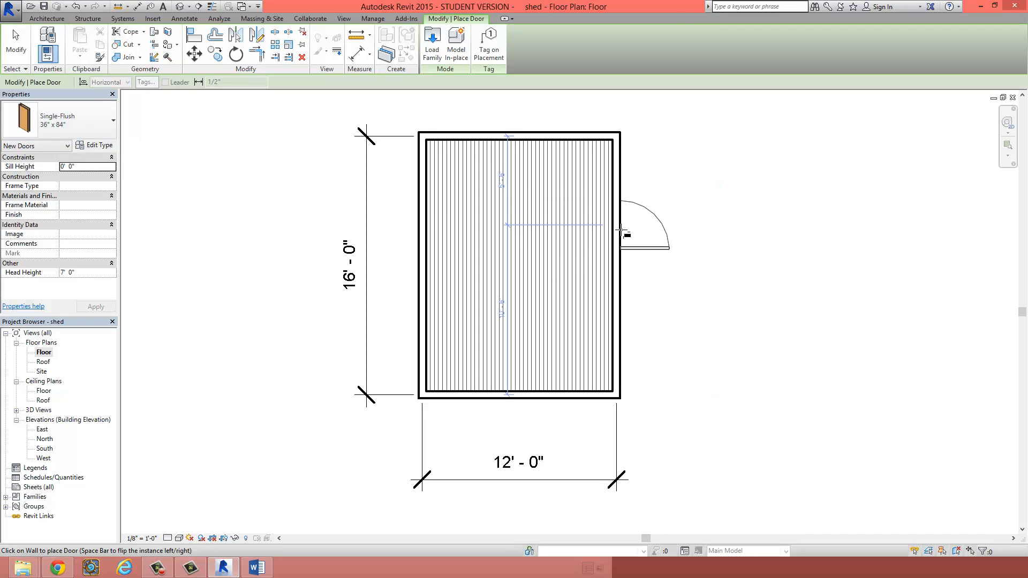
mouse_move(621, 325)
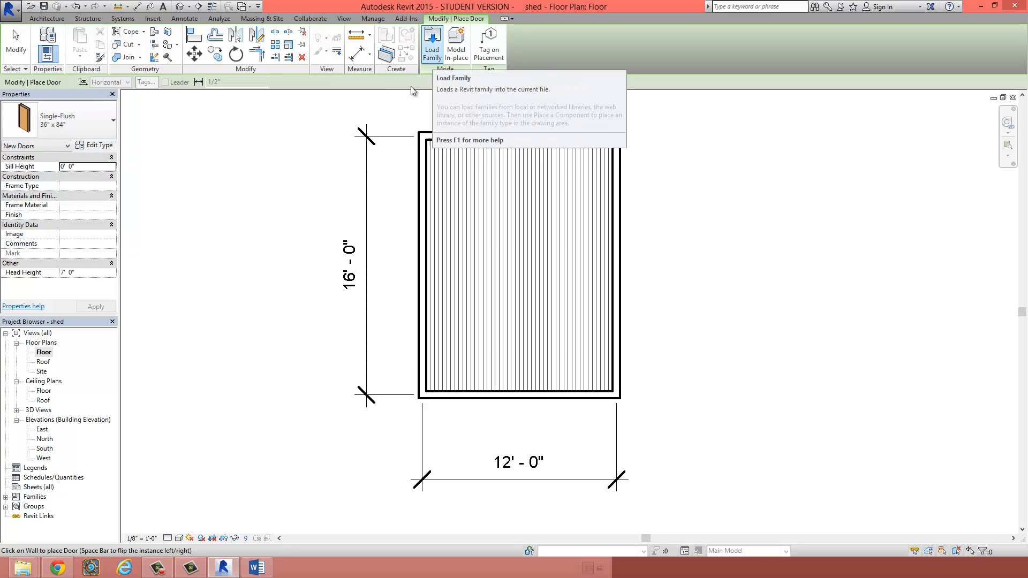
mouse_move(473, 35)
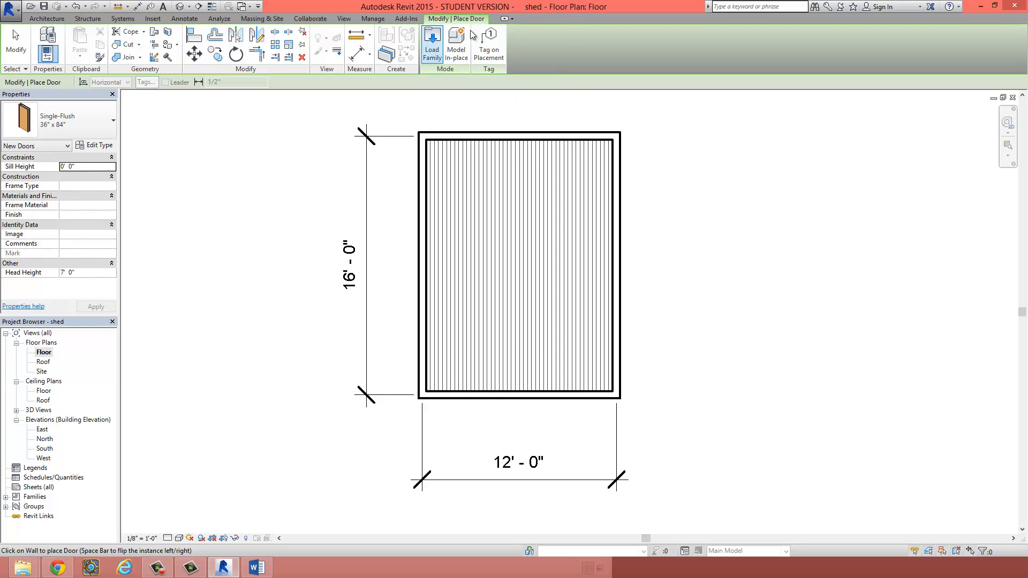
mouse_move(506, 18)
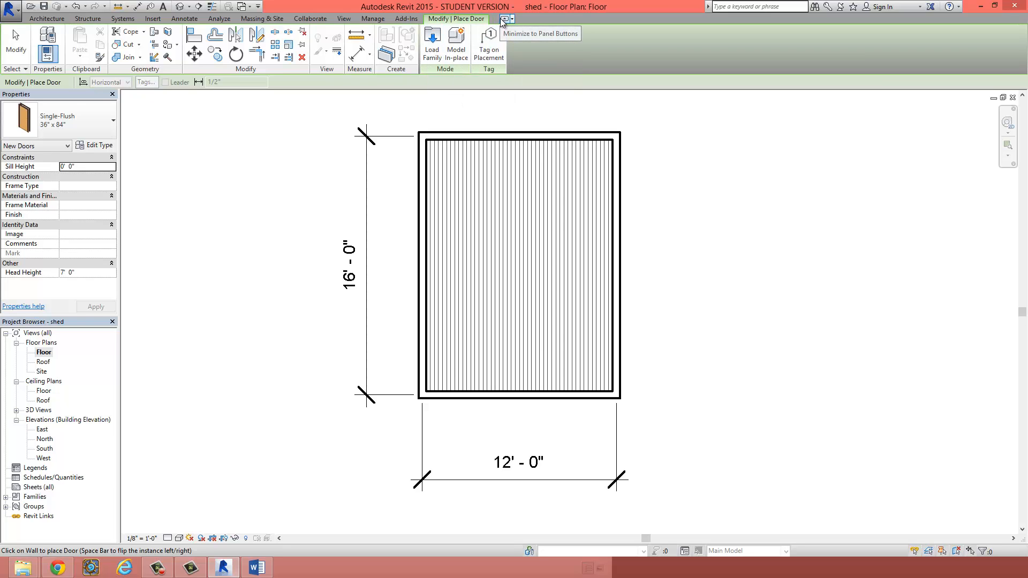
- Browse the Doors library in Load Family, previewing the double storefront and Double-Flush doors
left_click(432, 44)
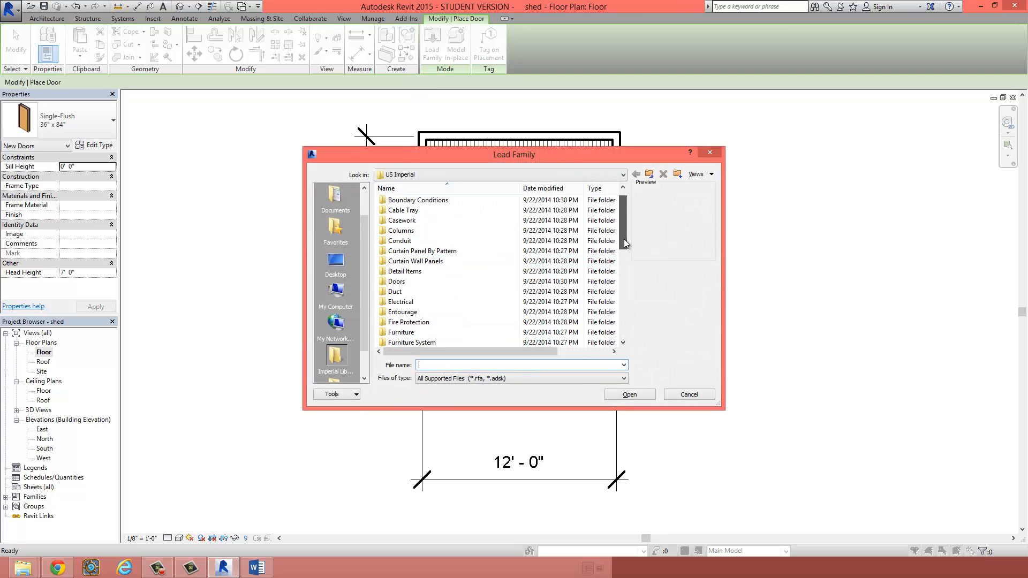
scroll("down", 3)
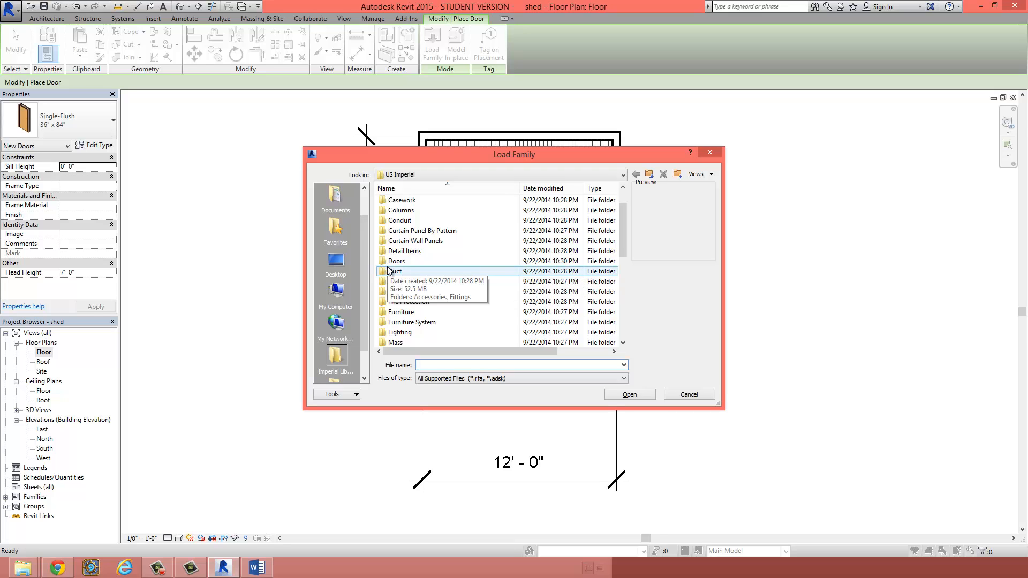
mouse_move(395, 262)
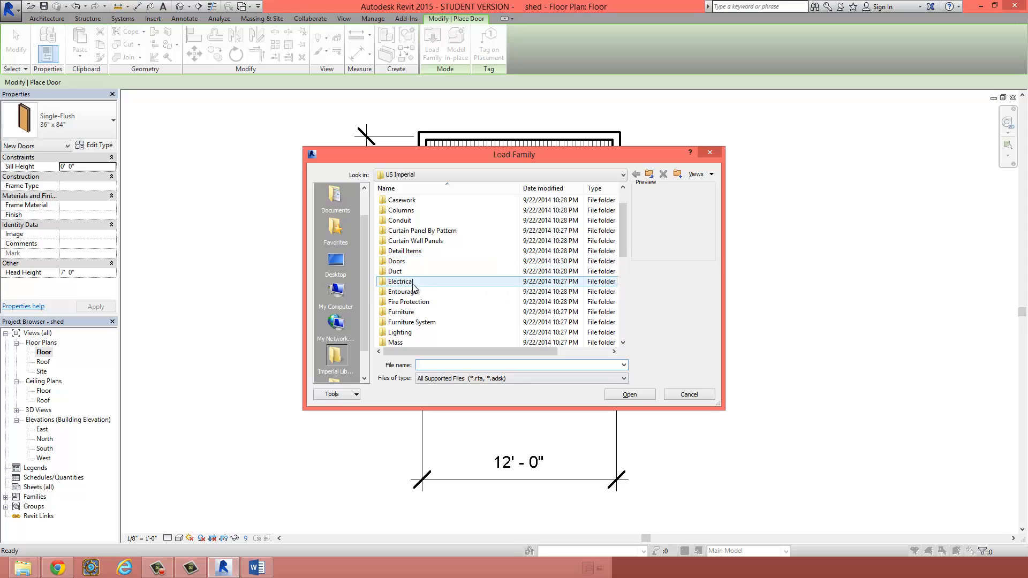
mouse_move(400, 282)
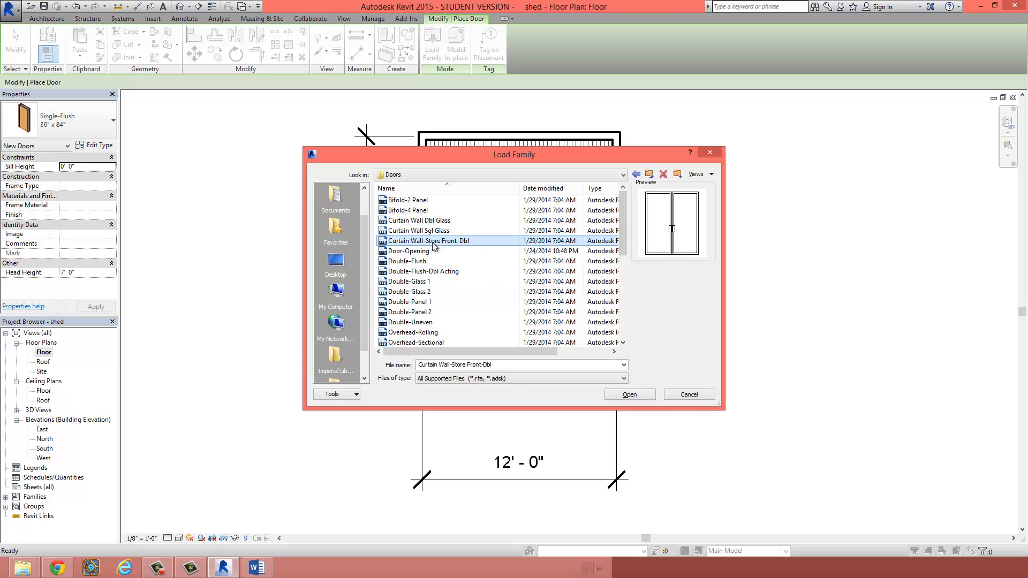
left_click(407, 261)
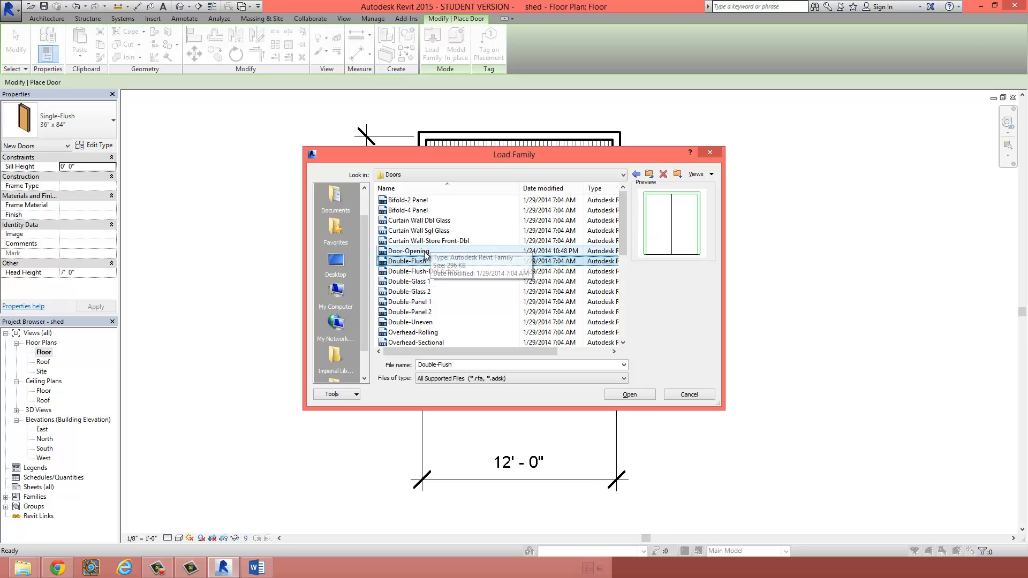
left_click(417, 282)
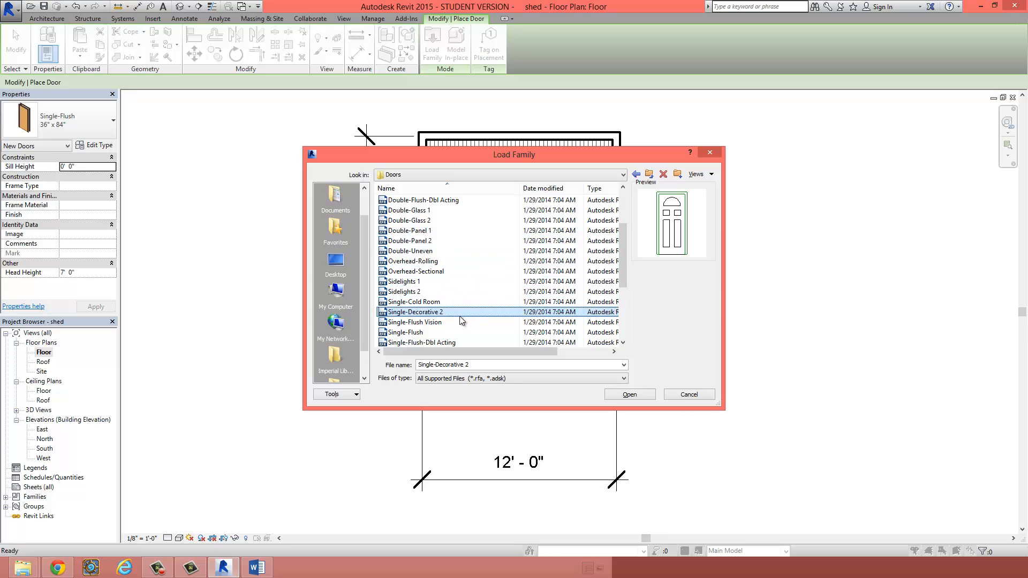
mouse_move(425, 318)
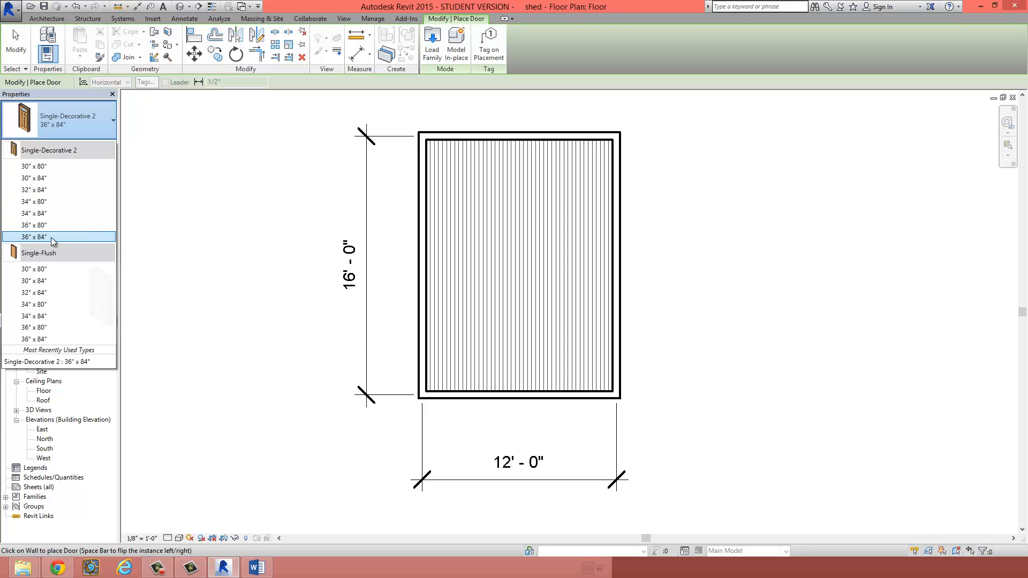
mouse_move(33, 237)
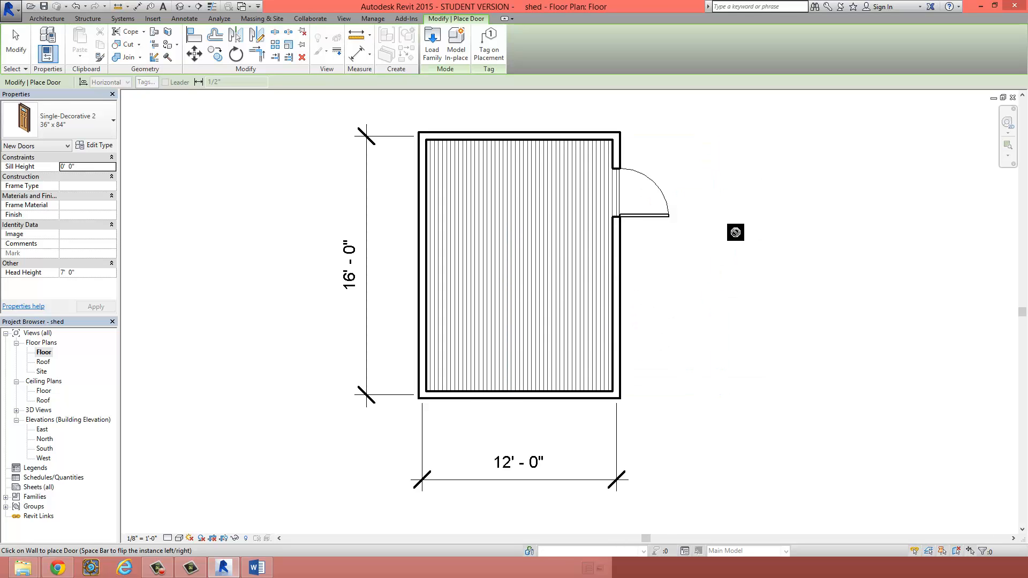
- Flip the Single-Decorative 2 door's hand and facing so it swings into the shed
left_click(617, 183)
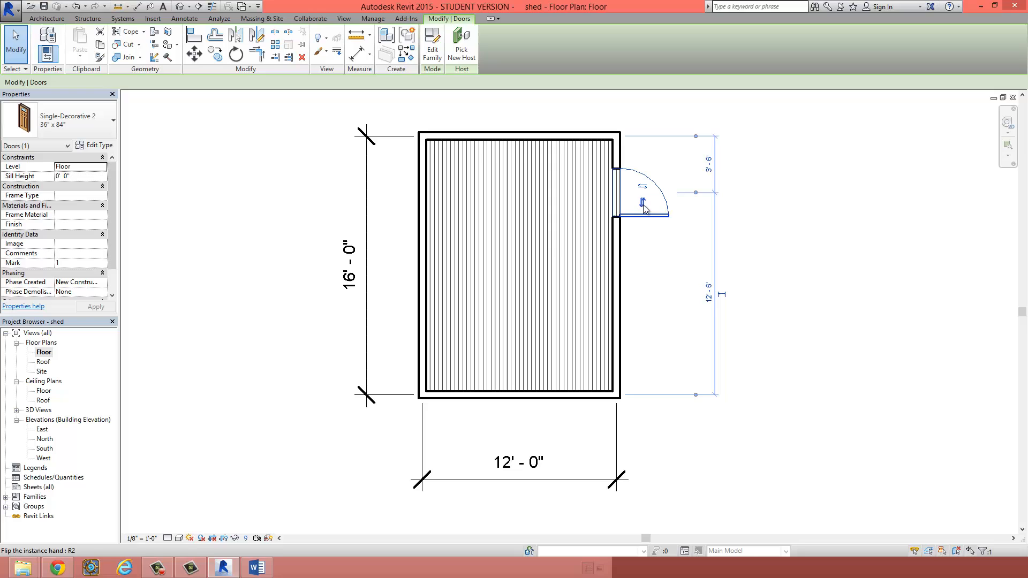
left_click(642, 200)
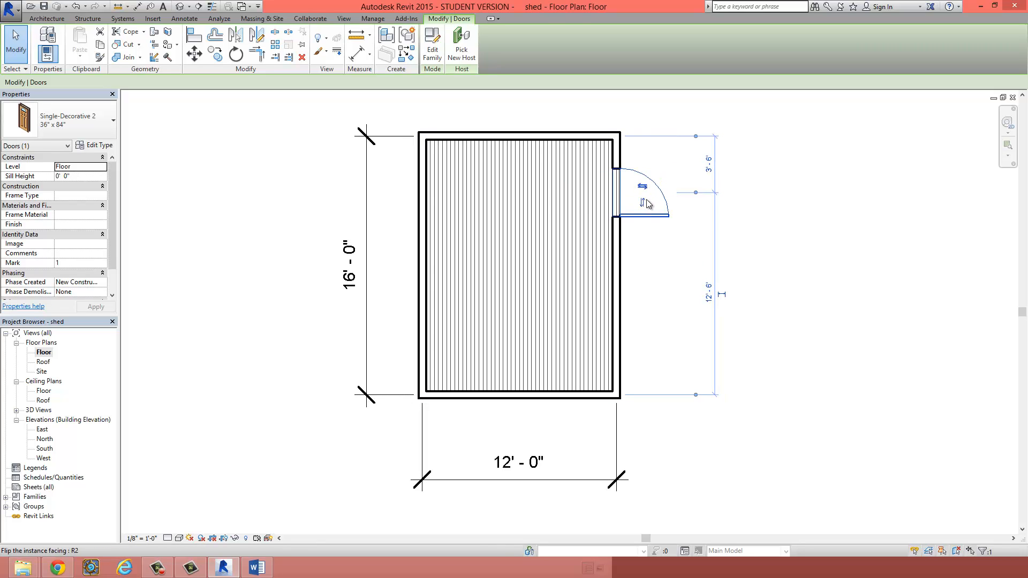
left_click(643, 191)
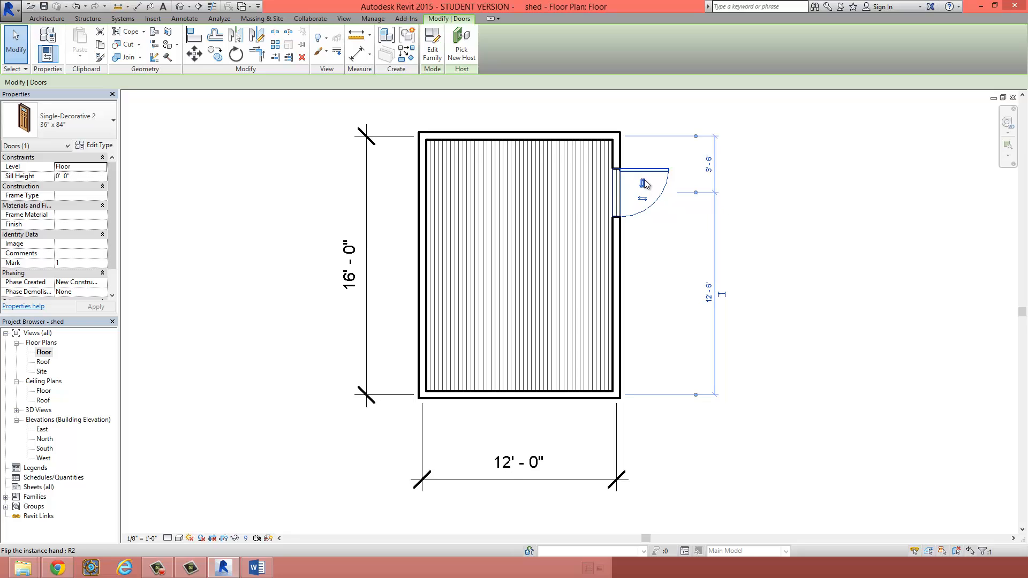
left_click(641, 201)
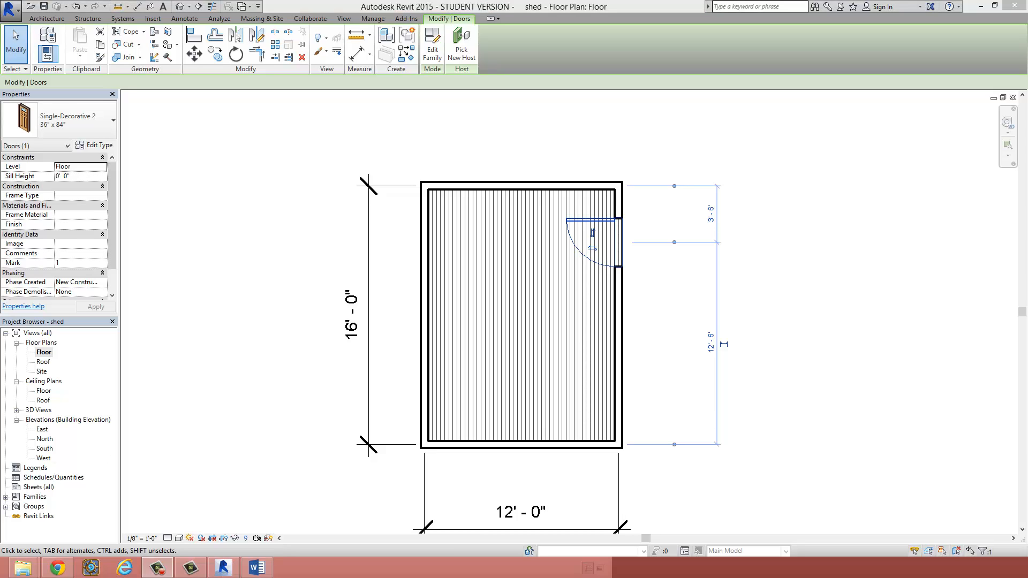
mouse_move(347, 182)
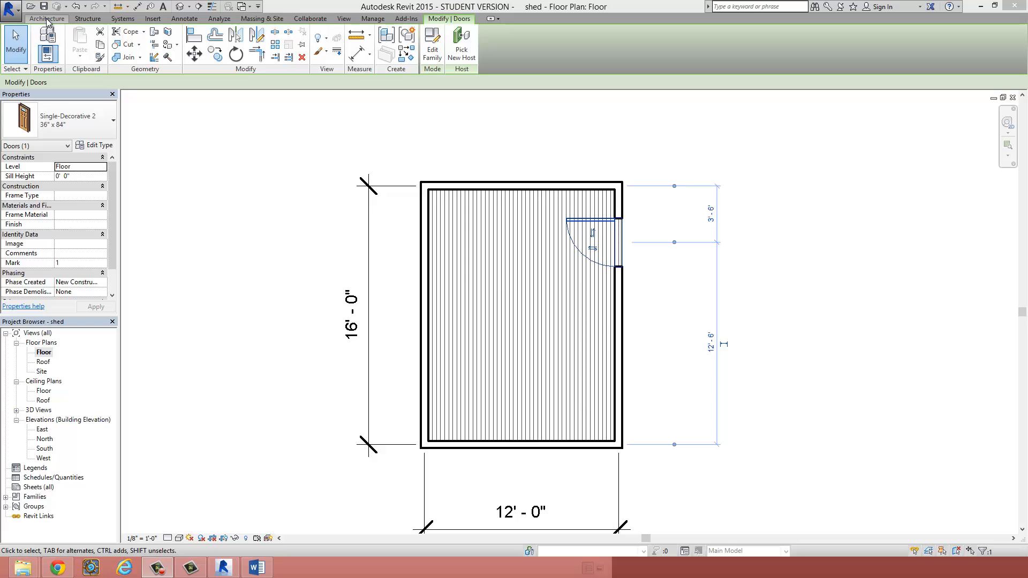
- Start the Window tool with the Fixed 36" x 48" type selected
left_click(46, 18)
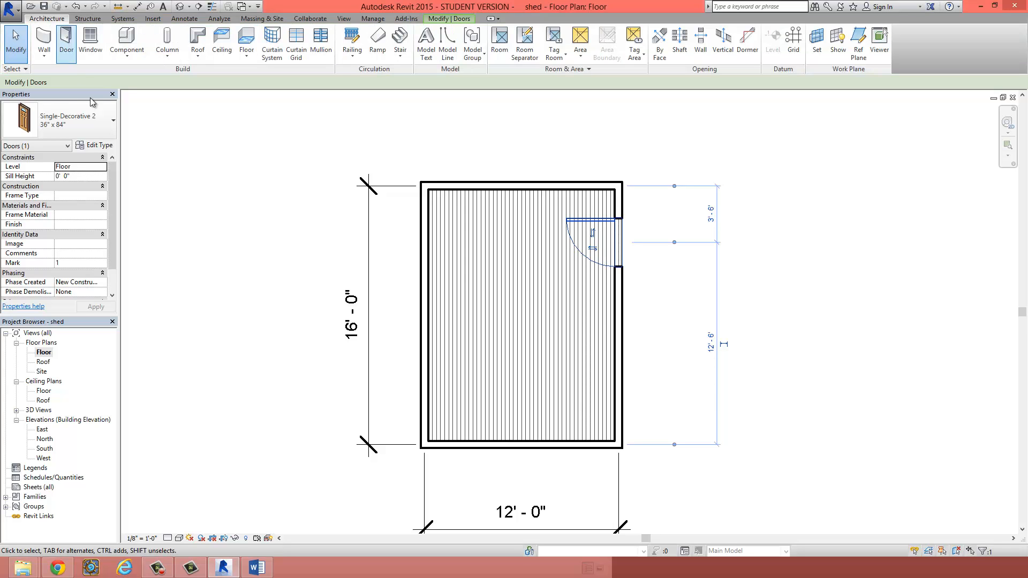
left_click(90, 43)
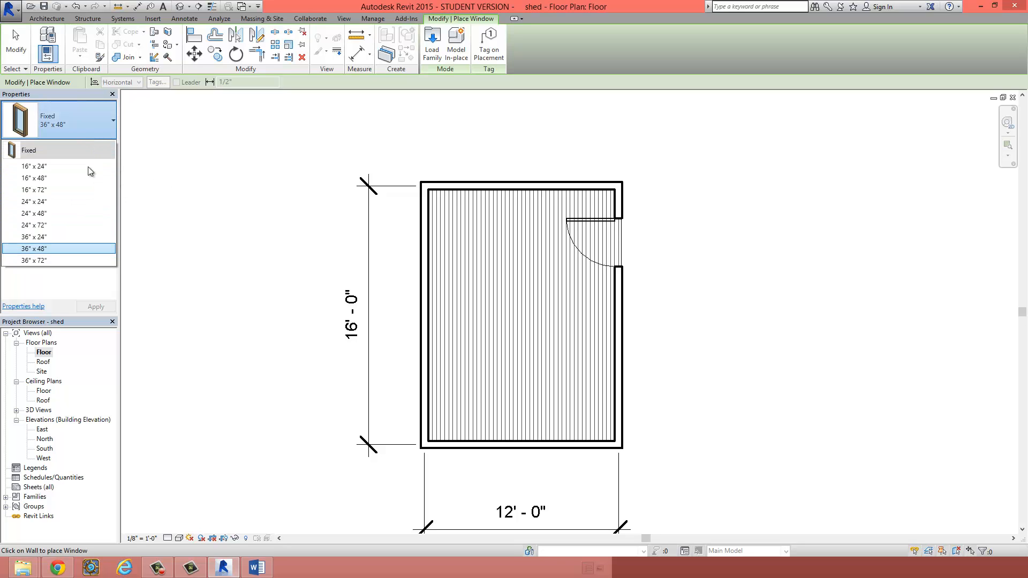
left_click(34, 213)
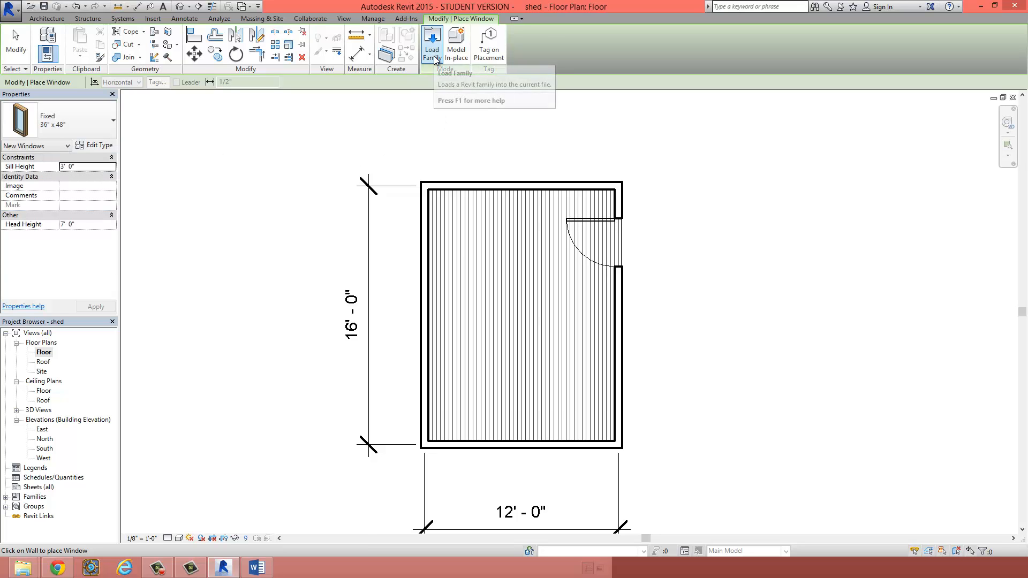
- Bring up Load Family and browse into the Windows family folder
left_click(432, 43)
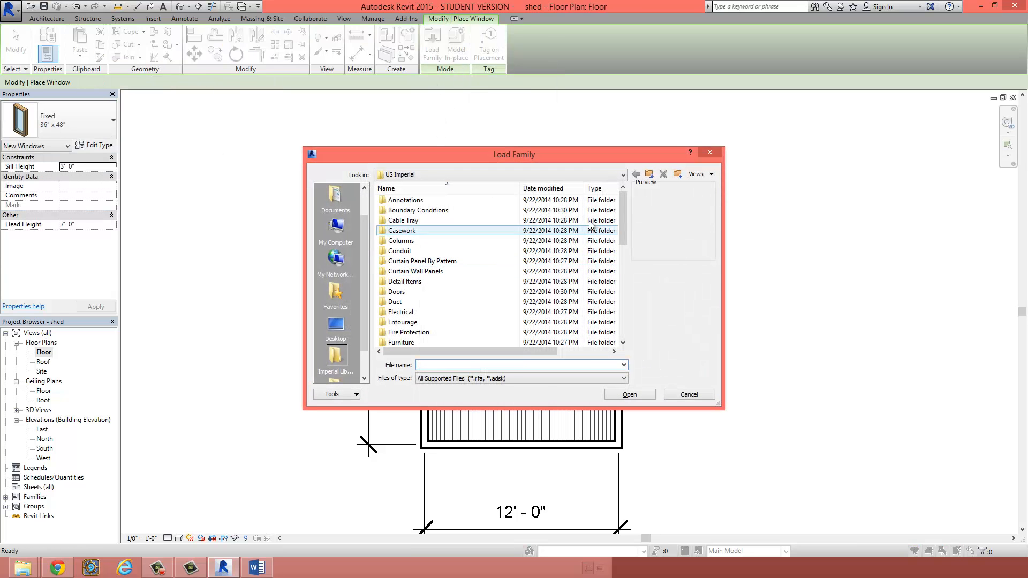
scroll("down", 3)
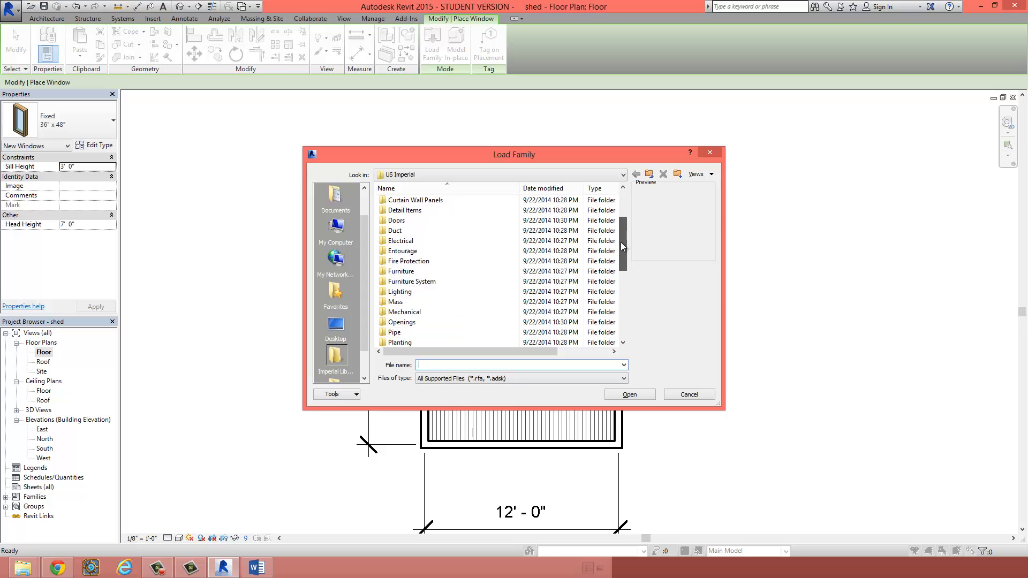
scroll("down", 3)
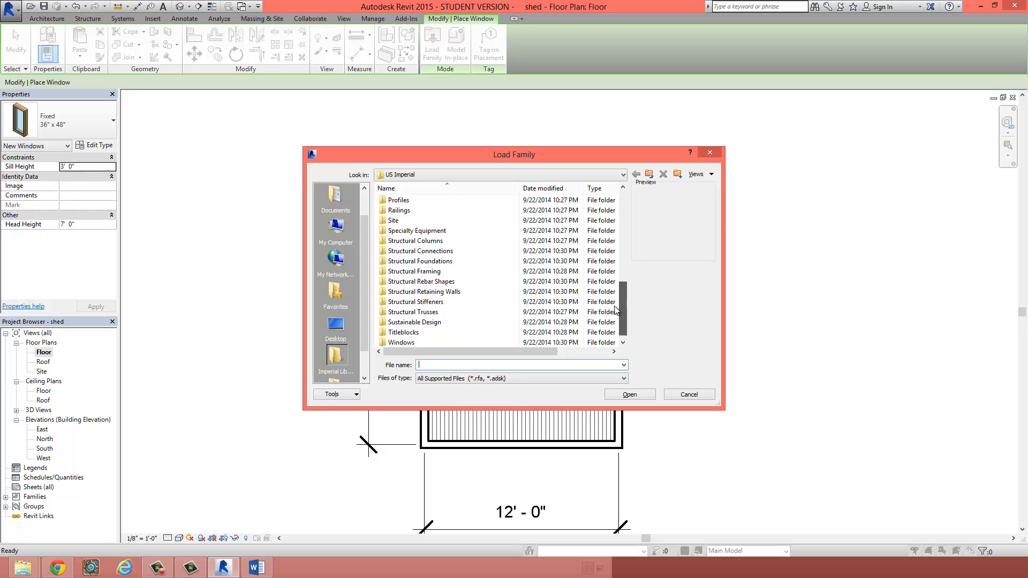
left_click(401, 332)
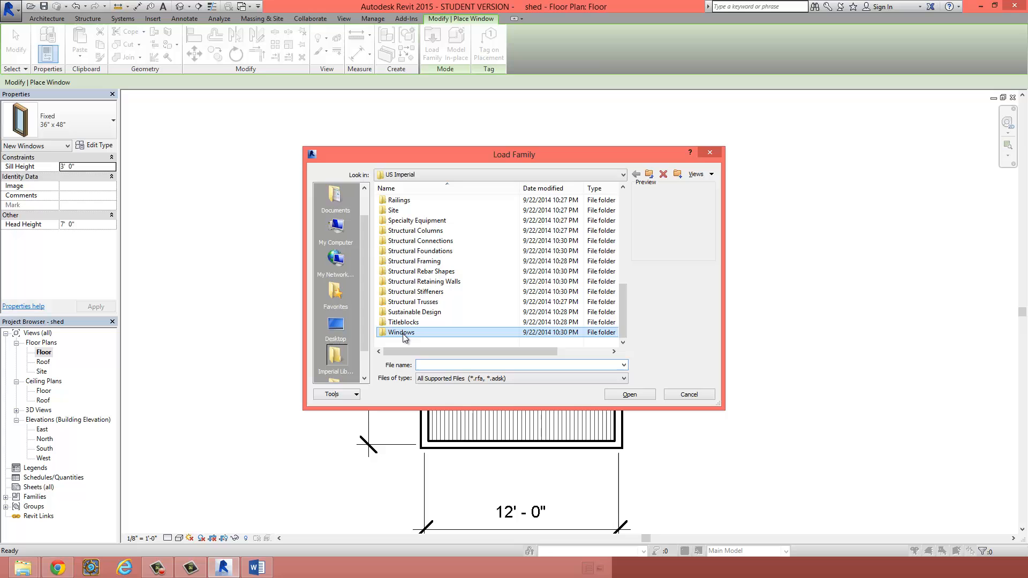
double_click(402, 332)
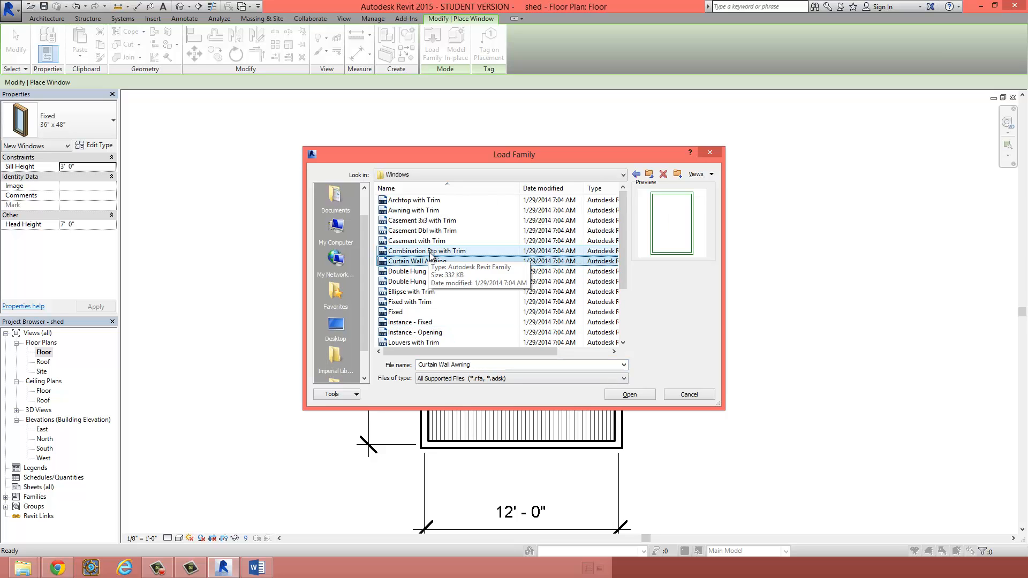
- Preview a few window families and load Combination Rtp with Trim 36" x 72"
left_click(395, 312)
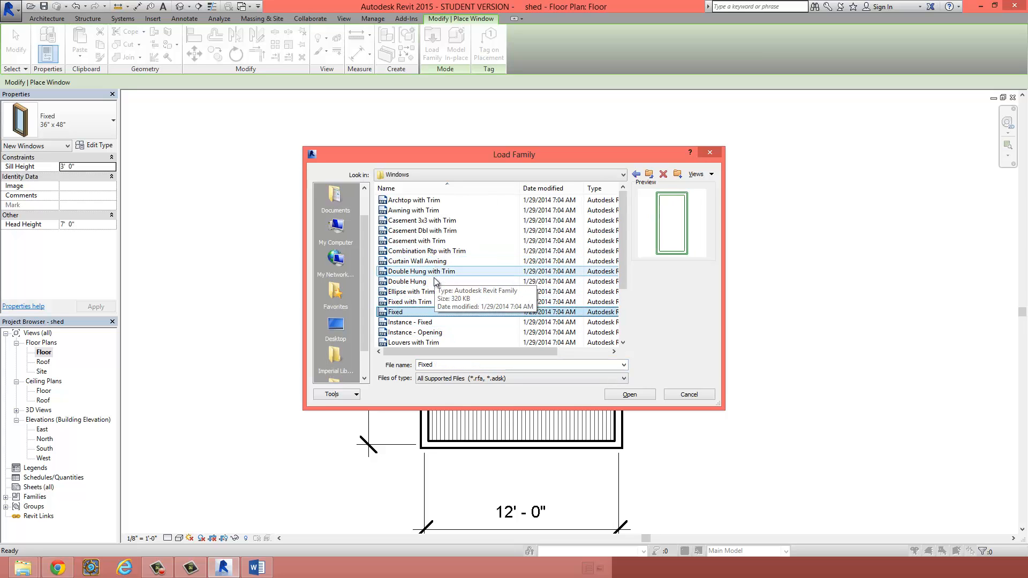
left_click(417, 261)
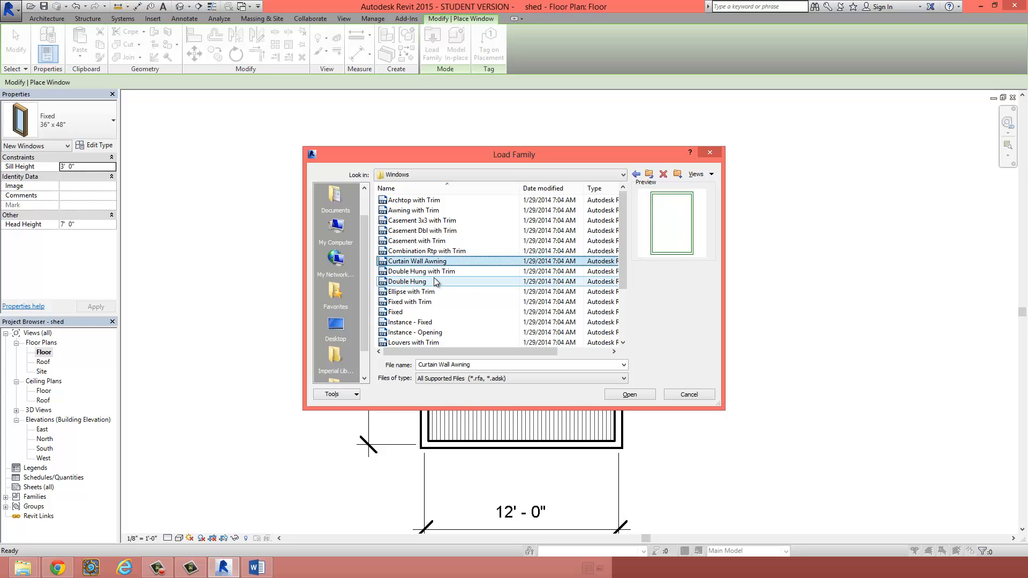
left_click(428, 251)
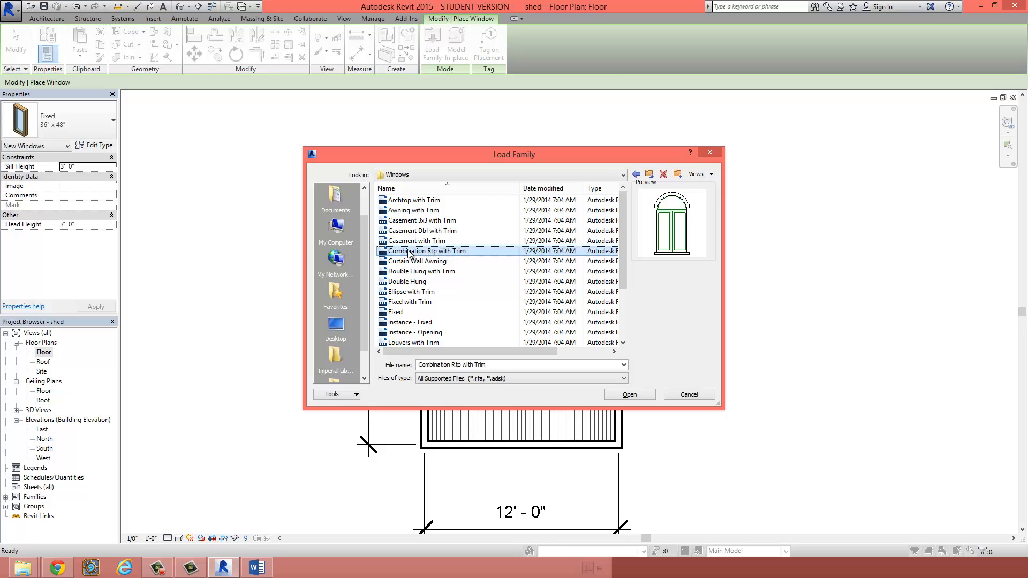
left_click(629, 395)
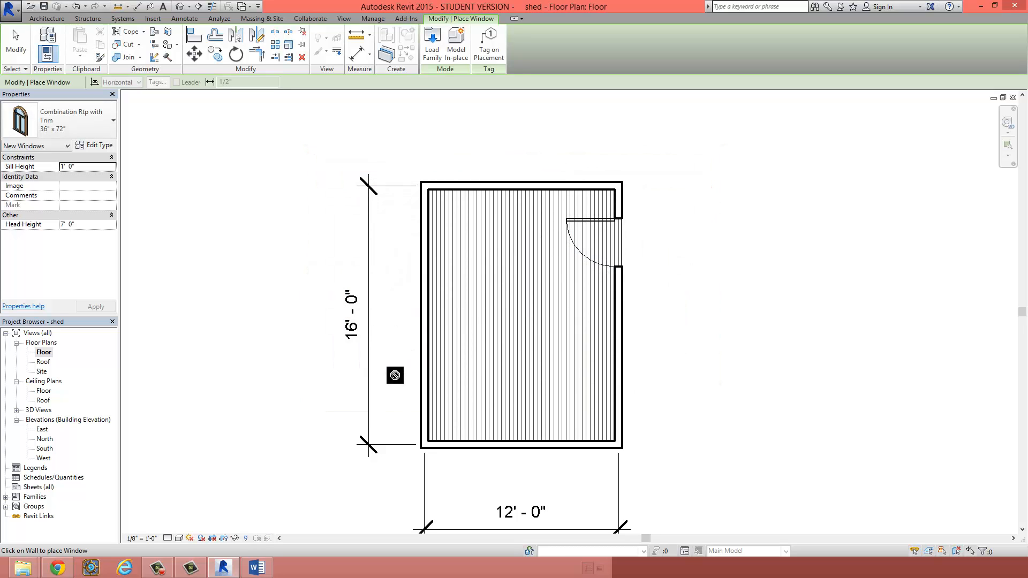
mouse_move(394, 339)
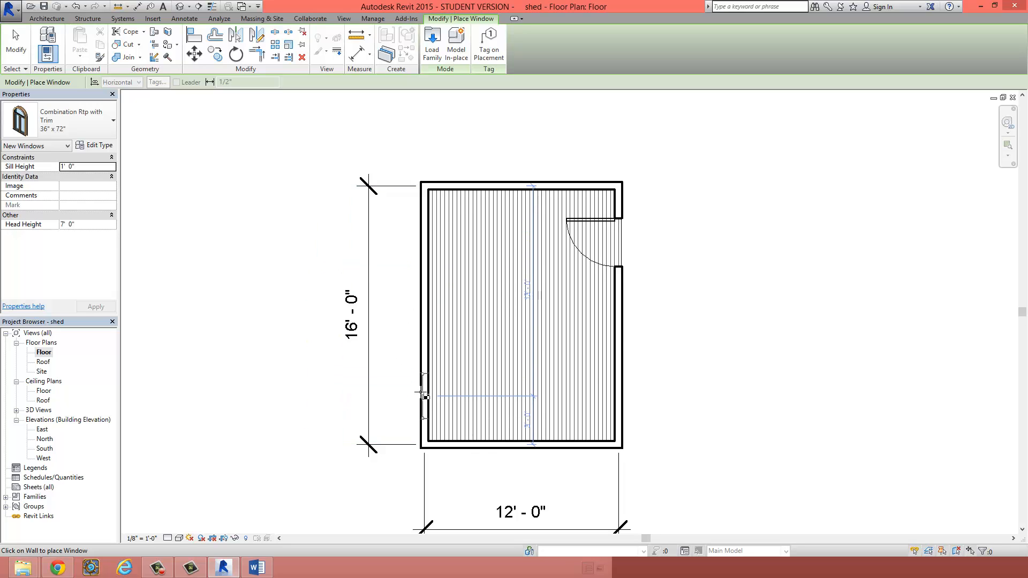
- Place an arched Combination Rtp with Trim window in the shed's left wall
left_click(473, 444)
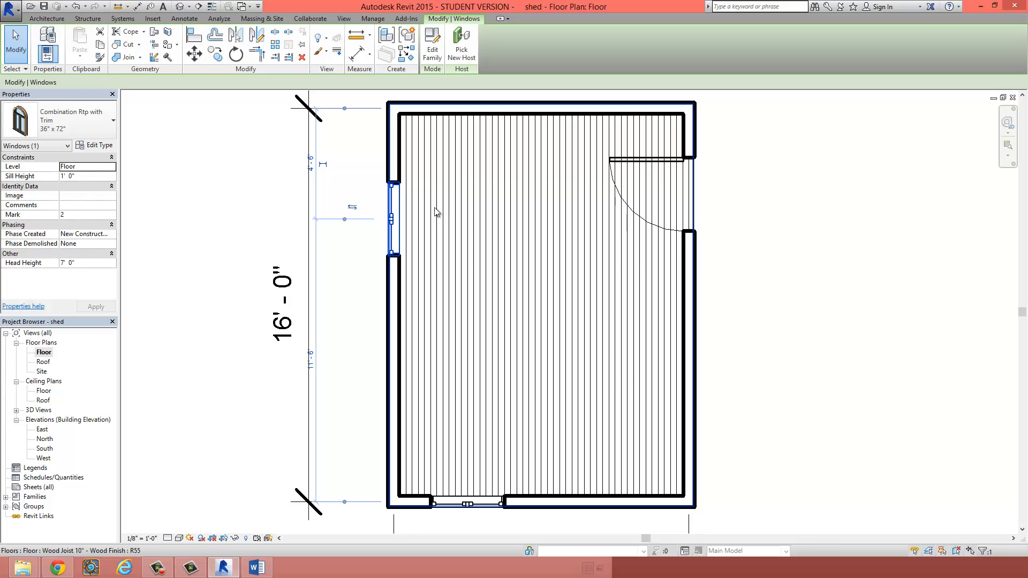
mouse_move(543, 362)
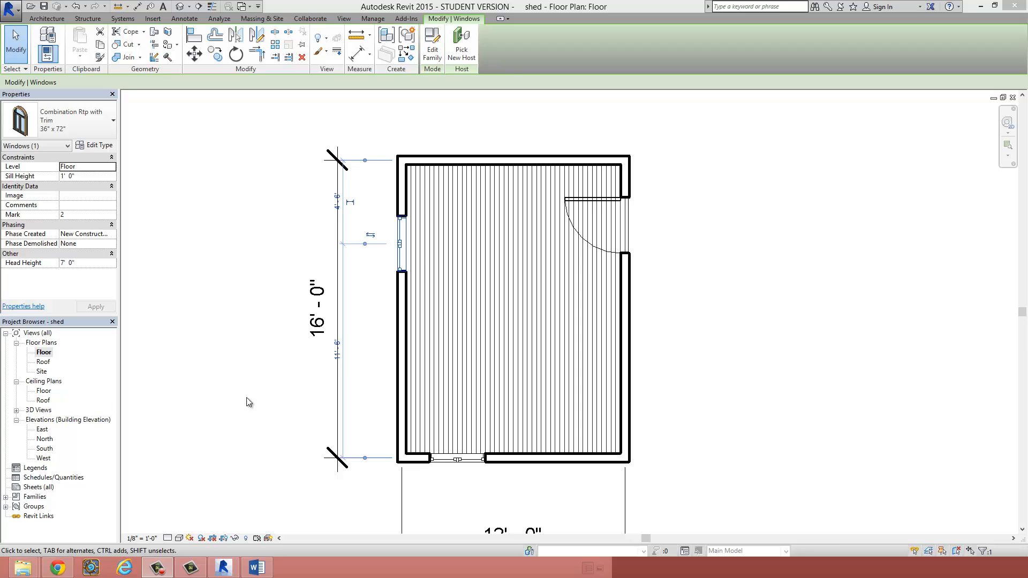
mouse_move(555, 437)
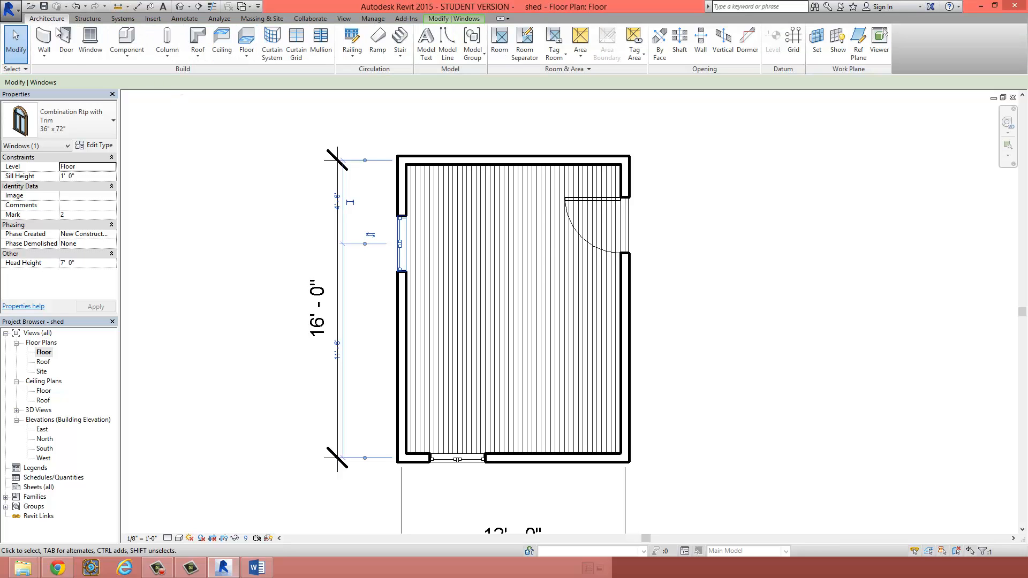
- Draw an L-shaped interior wall from the left wall across and down to the bottom wall
left_click(701, 41)
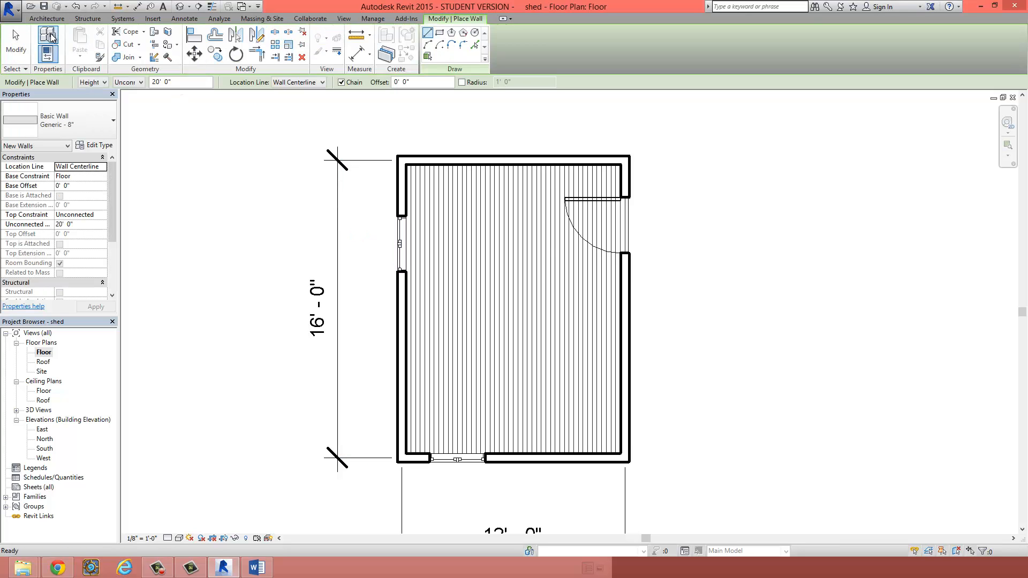
left_click(46, 18)
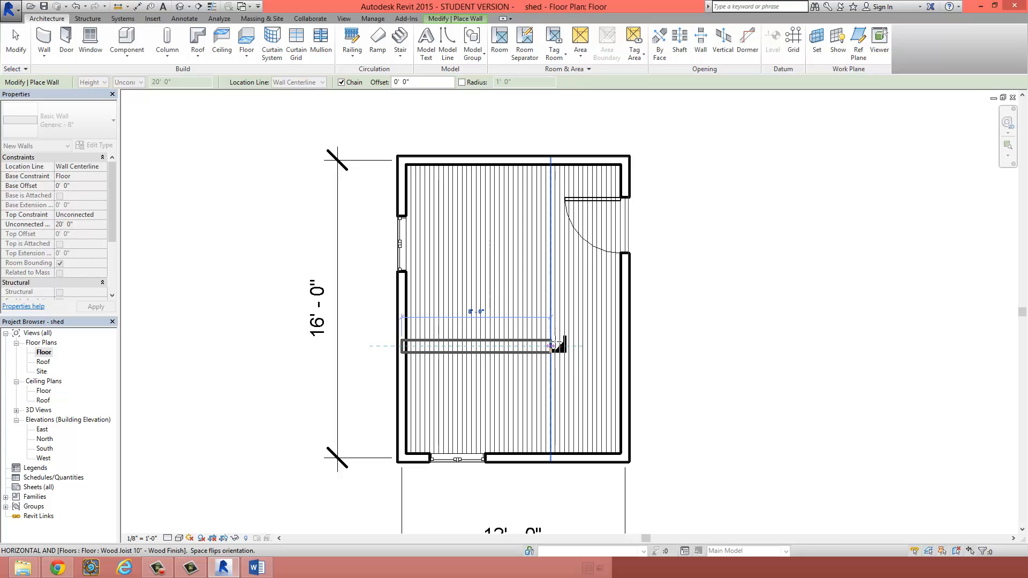
left_click_drag(547, 346, 571, 346)
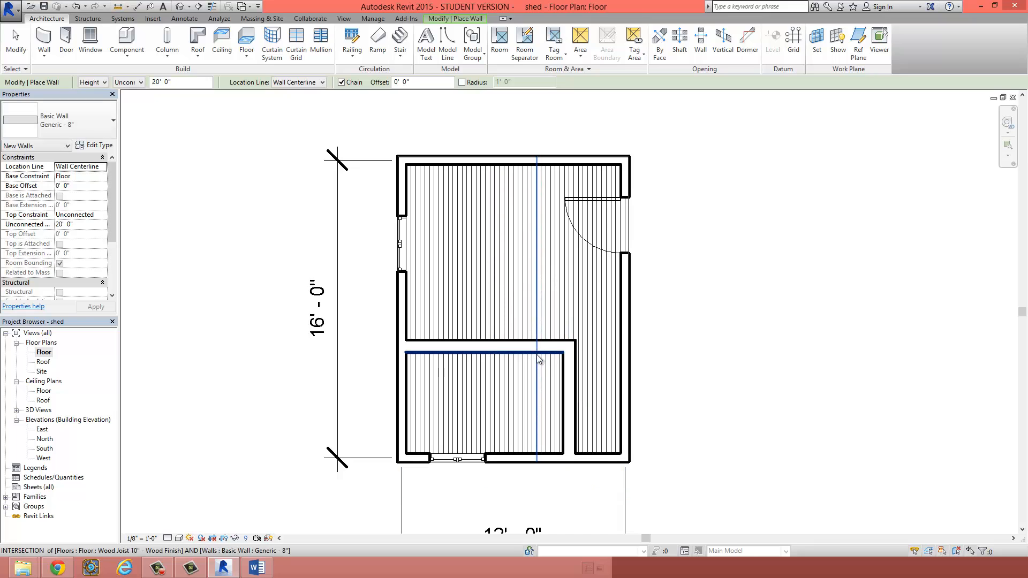
left_click(565, 380)
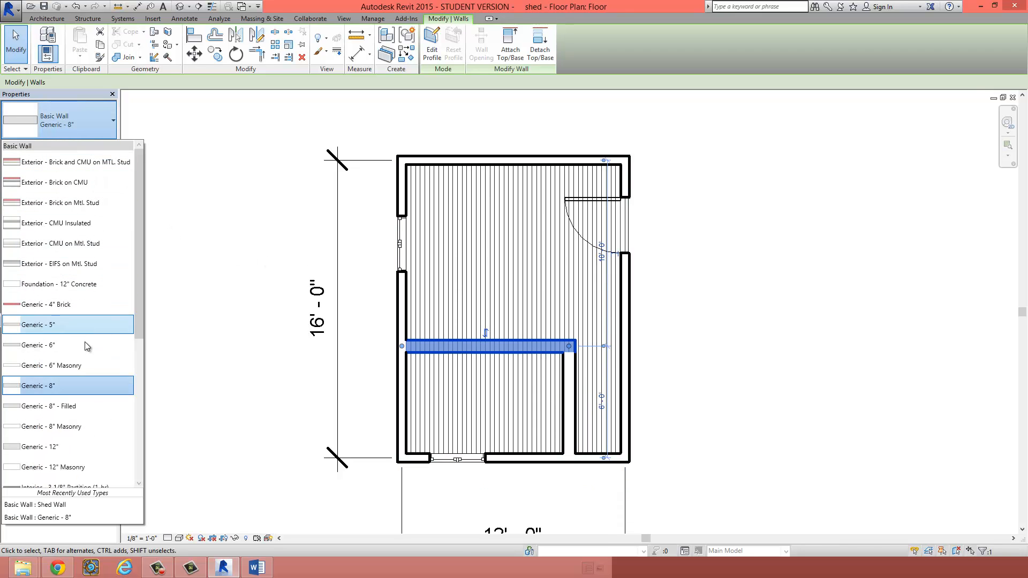
- Set both interior walls to Interior - 3 1/8" Partition (1-hr) and clear the selection
scroll("down", 3)
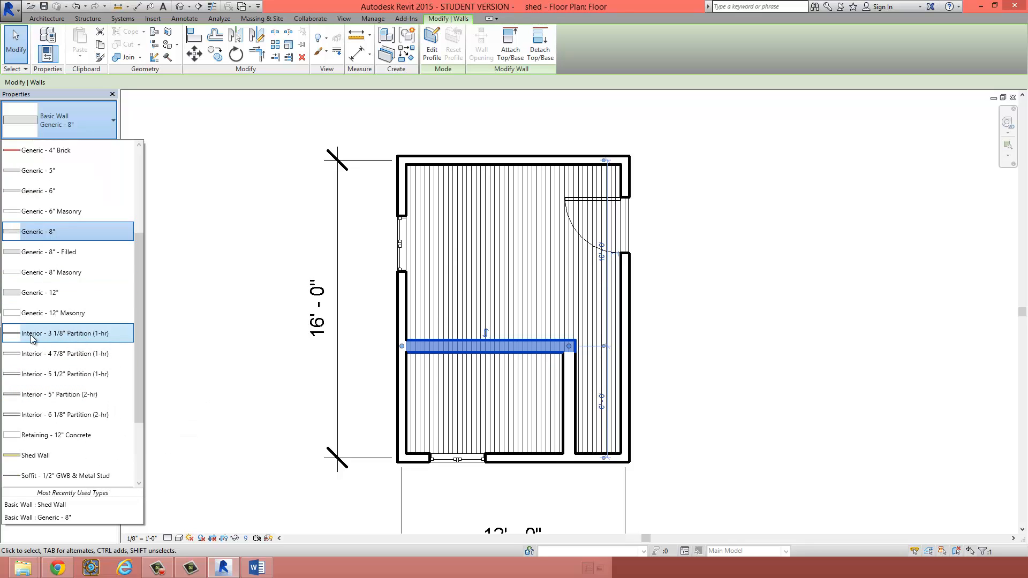
mouse_move(62, 340)
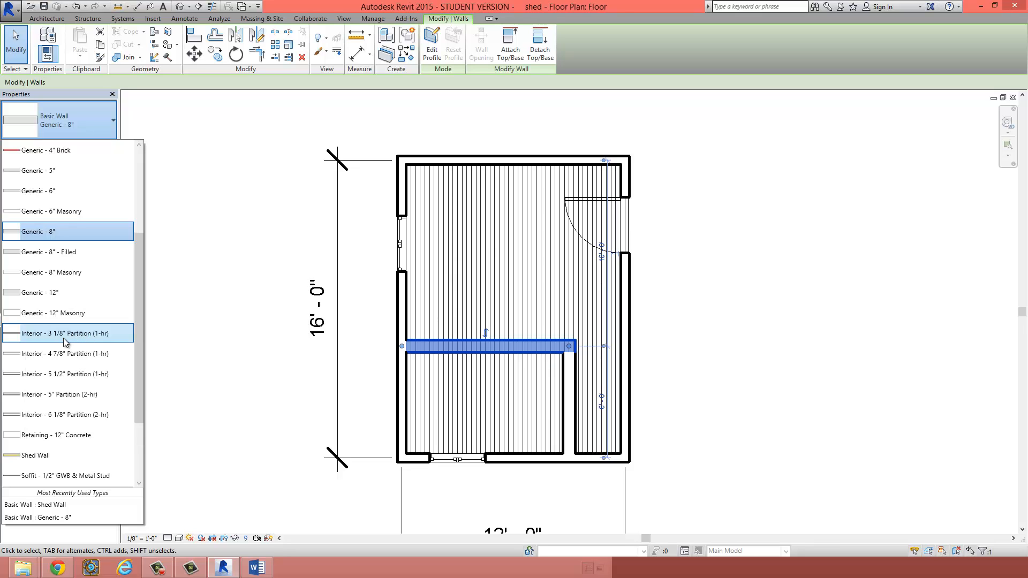
mouse_move(40, 335)
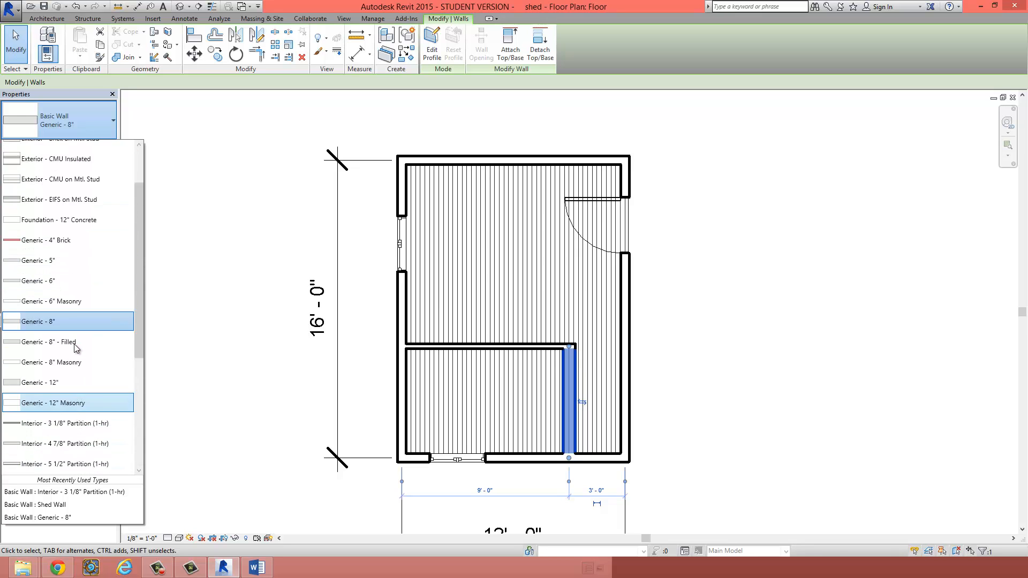
scroll("down", 3)
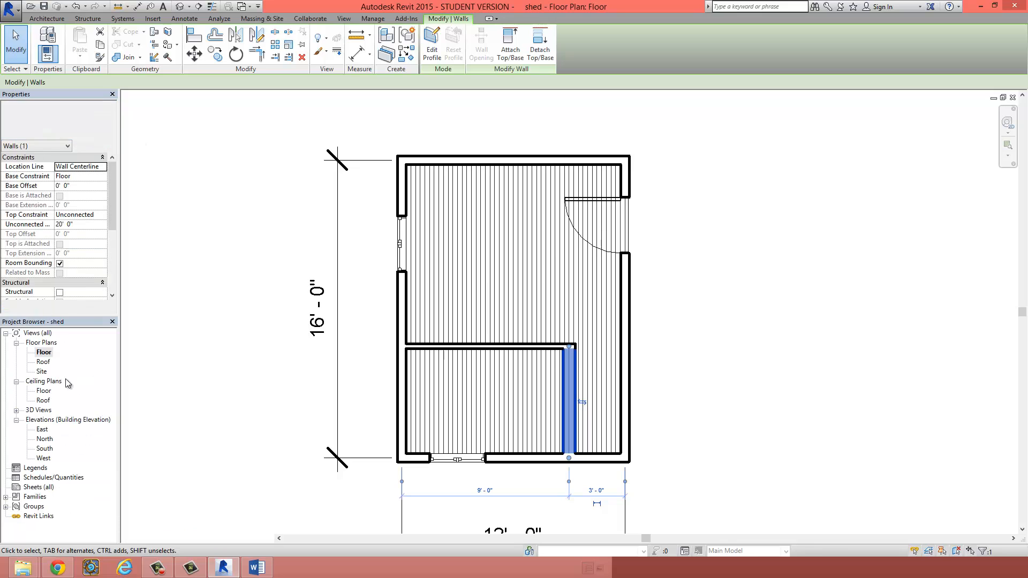
left_click(552, 355)
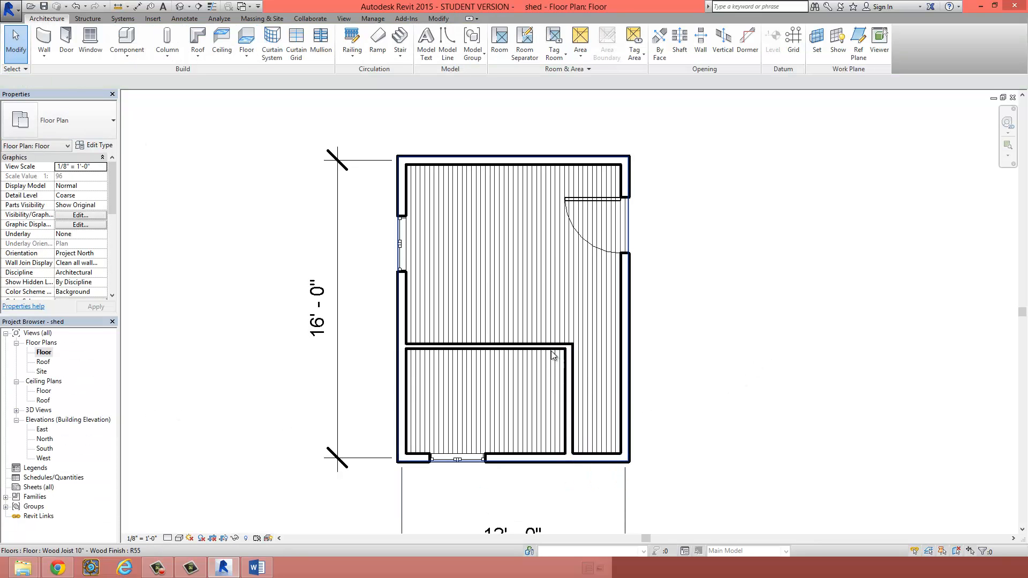
left_click(623, 308)
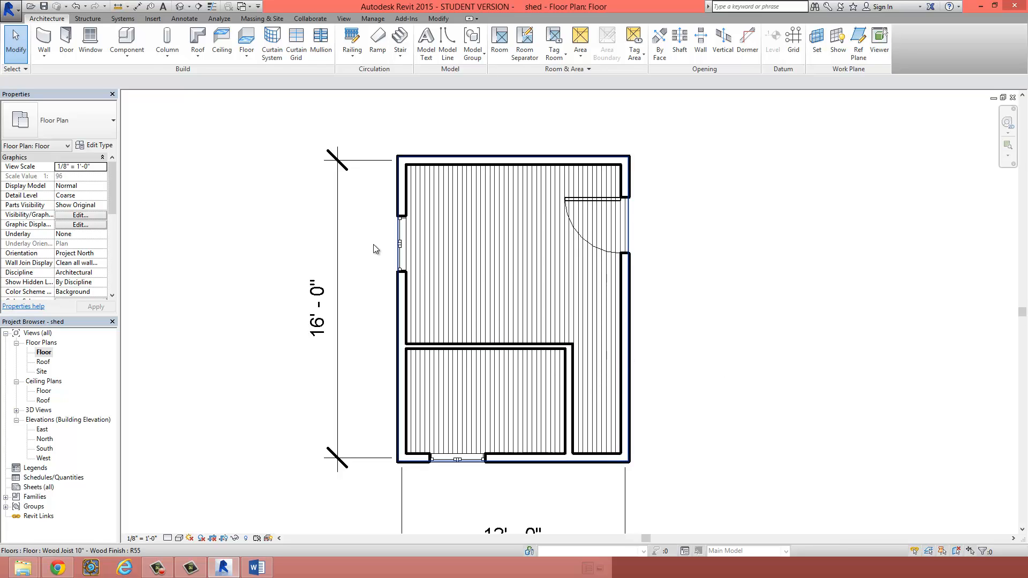
left_click(66, 40)
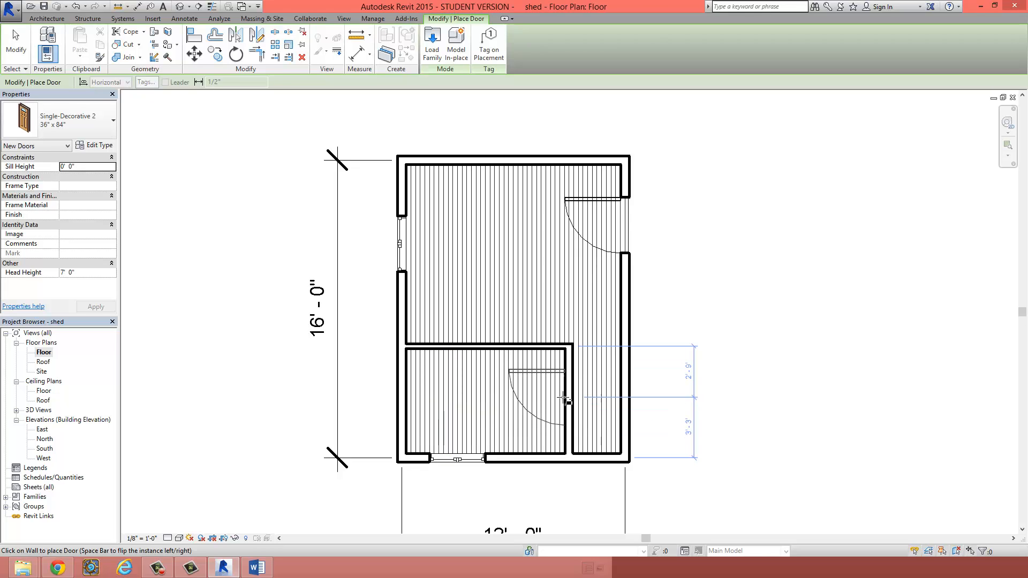
left_click(112, 121)
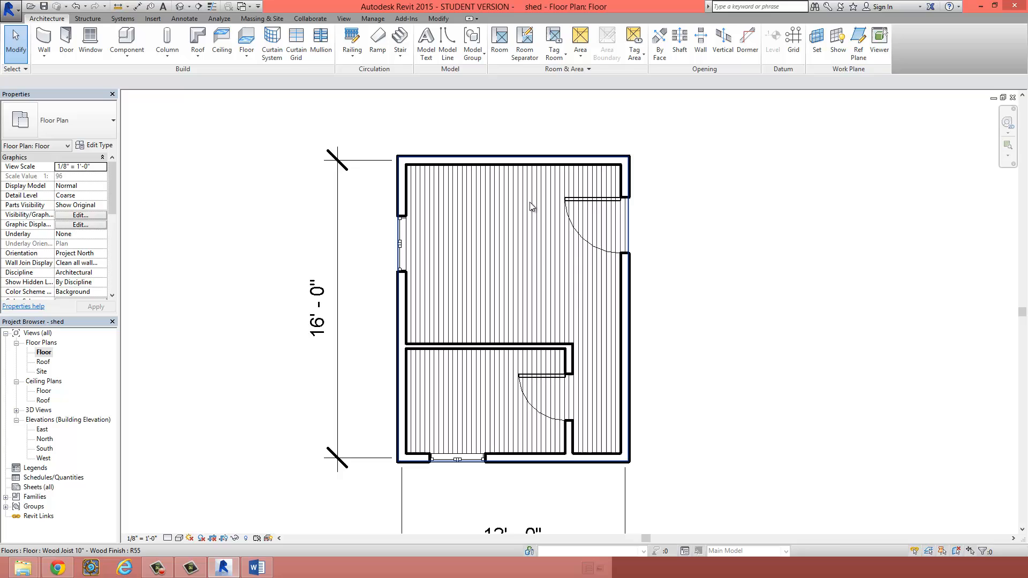
mouse_move(476, 381)
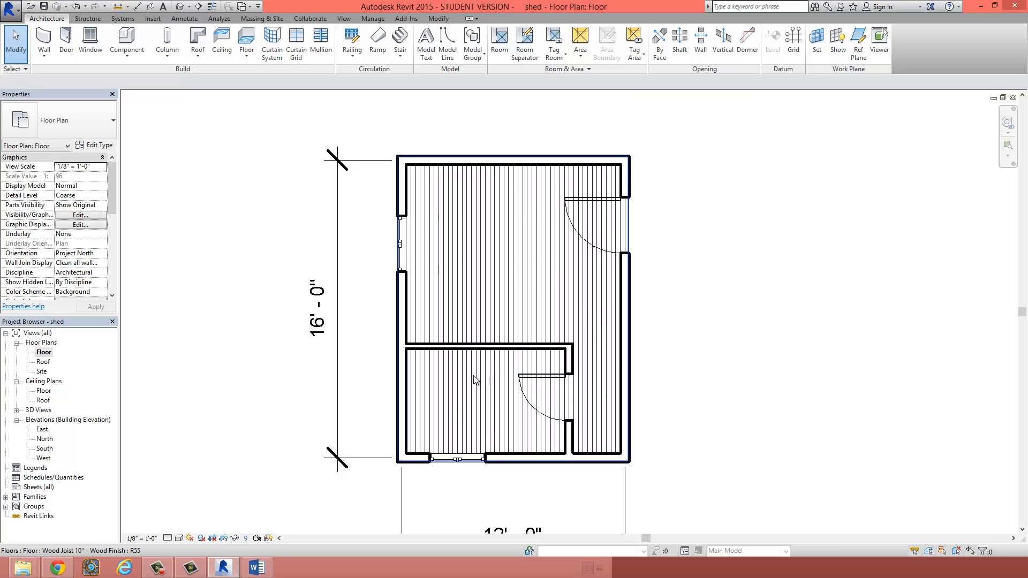
left_click(544, 393)
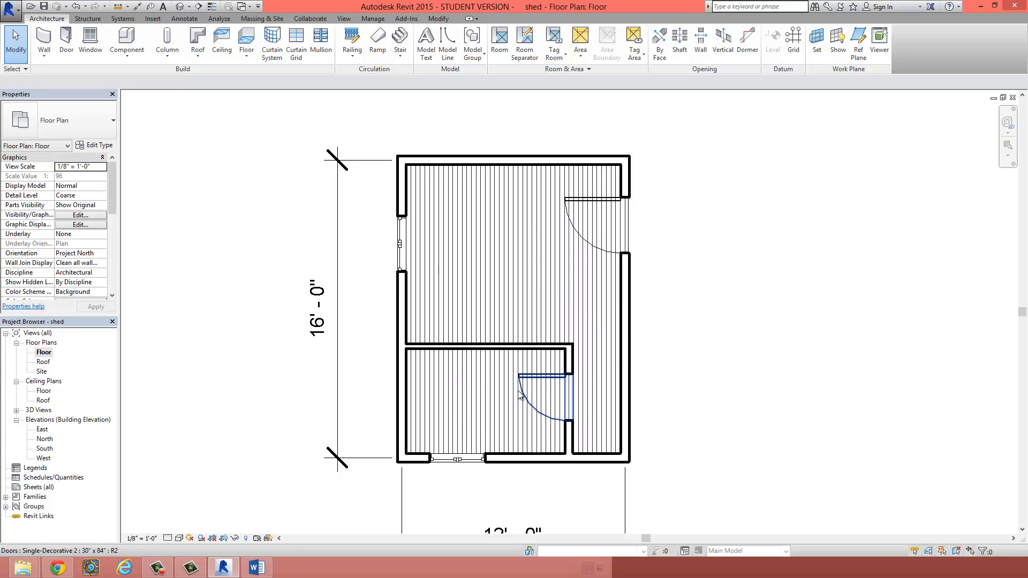
left_click(645, 118)
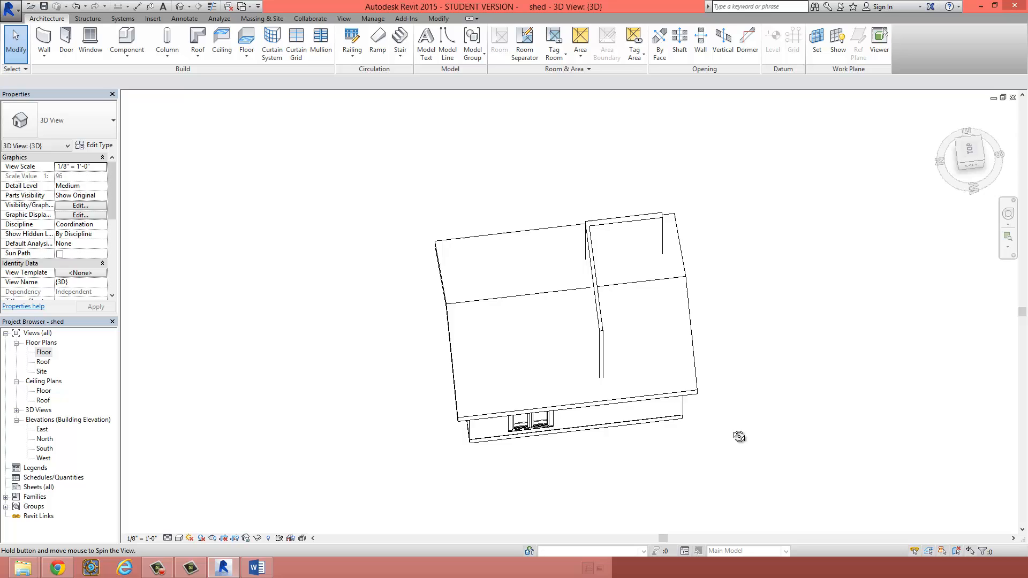
- Orbit the 3D shed to the front and select the partition wall poking through the roof
left_click_drag(739, 437, 611, 238)
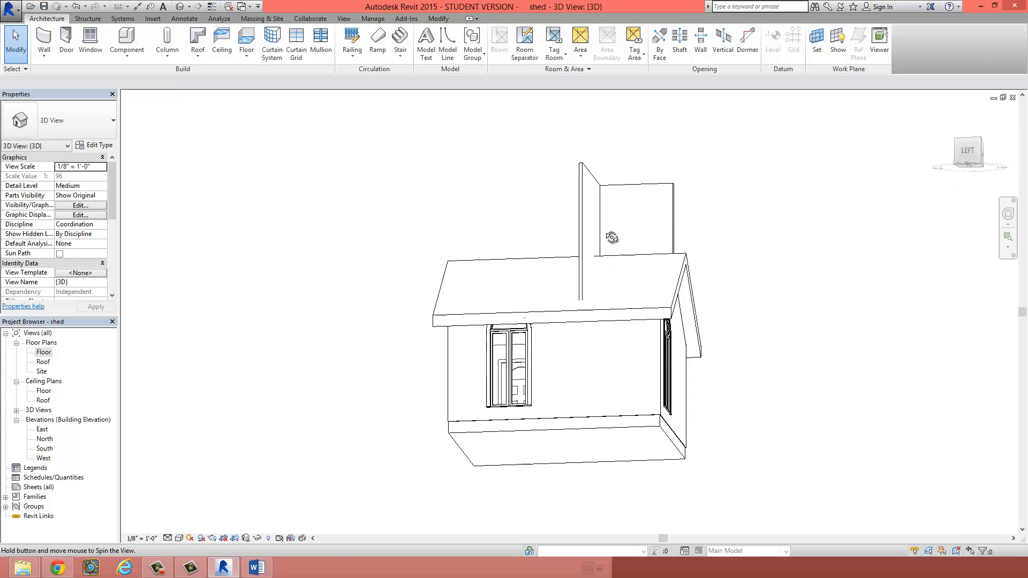
left_click_drag(609, 236, 633, 492)
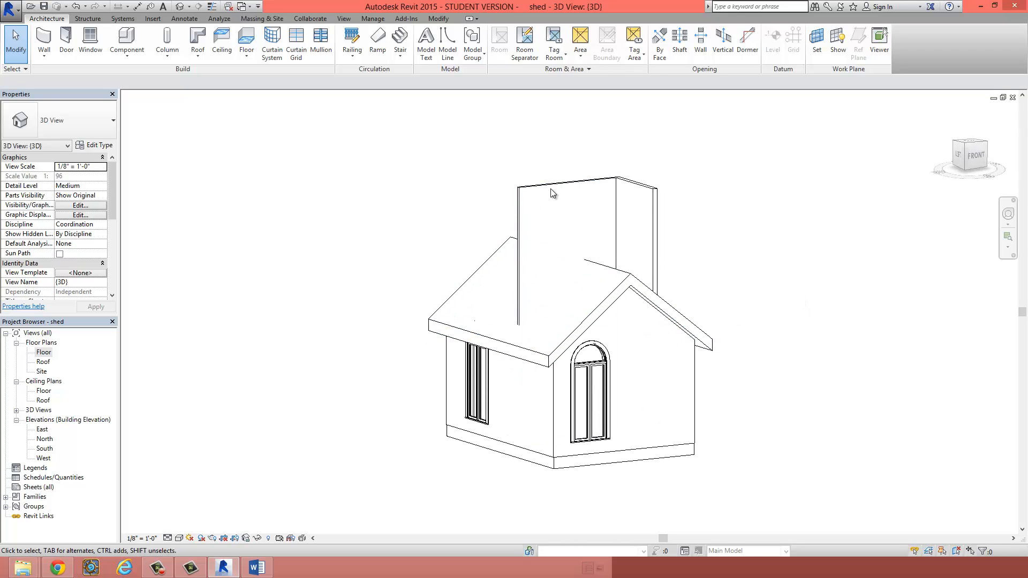
left_click(568, 197)
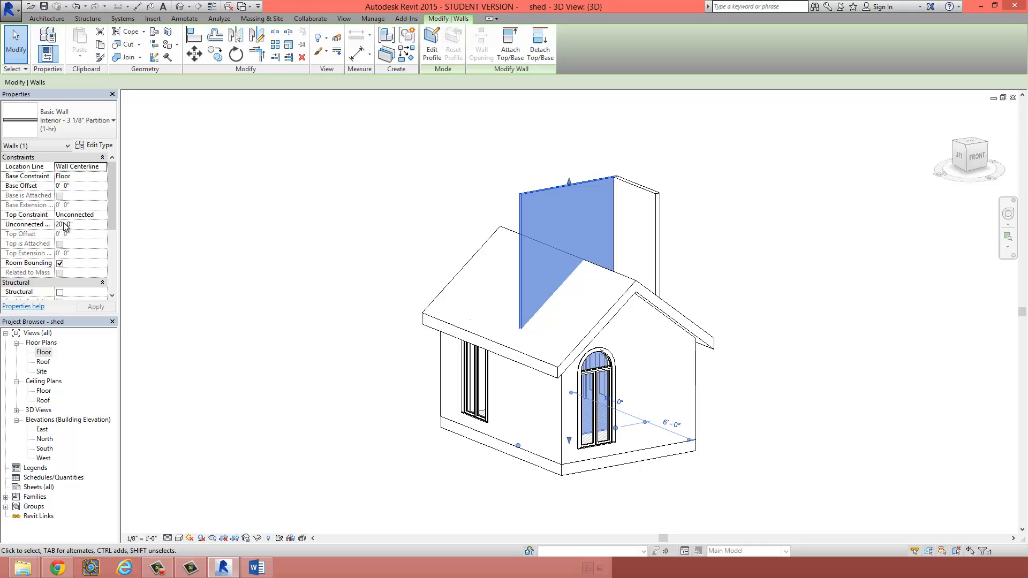
mouse_move(76, 241)
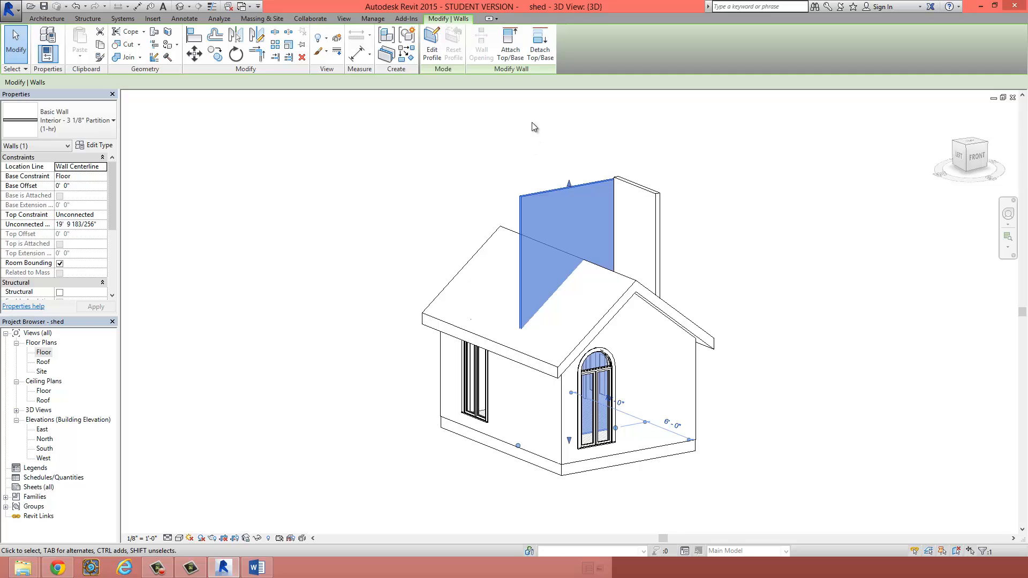
mouse_move(510, 43)
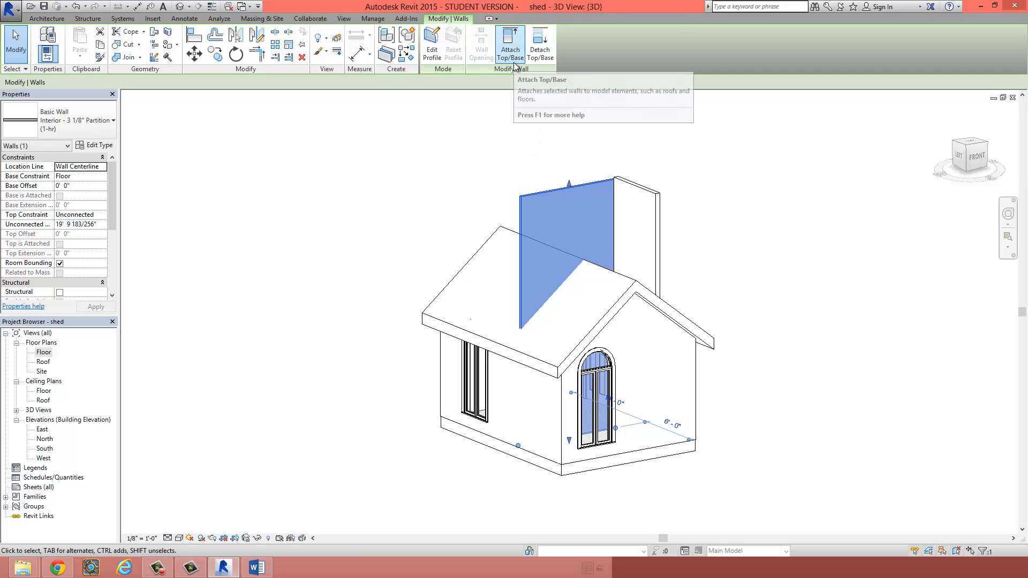
- Attach the selected partition wall's top to the roof and check the result
left_click(510, 43)
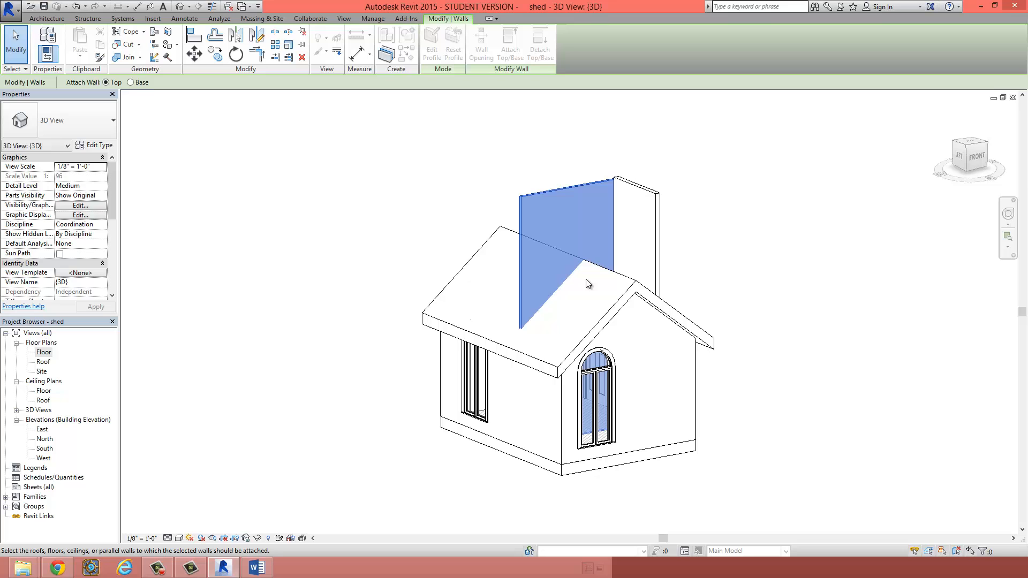
left_click(577, 295)
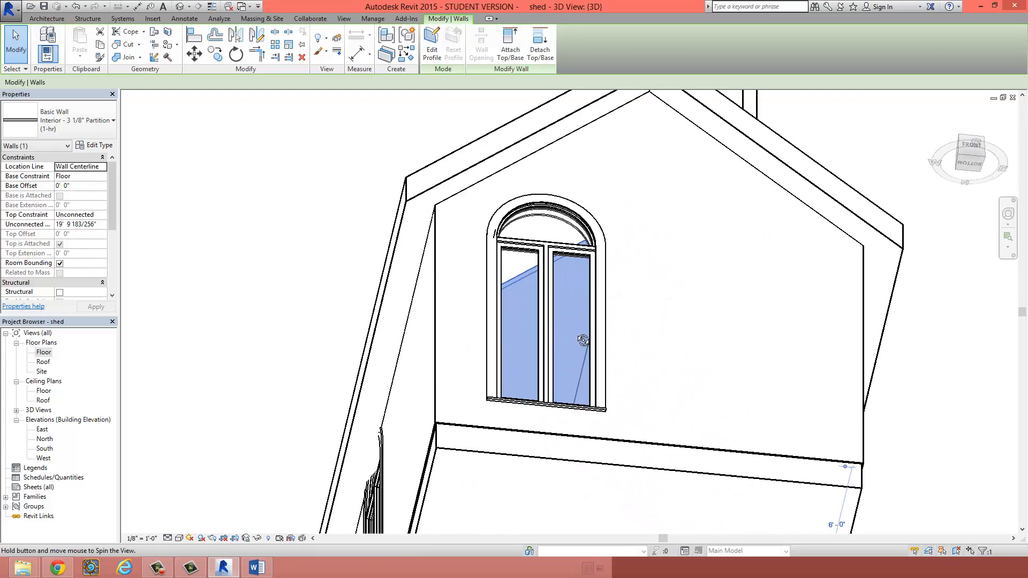
left_click_drag(583, 340, 608, 346)
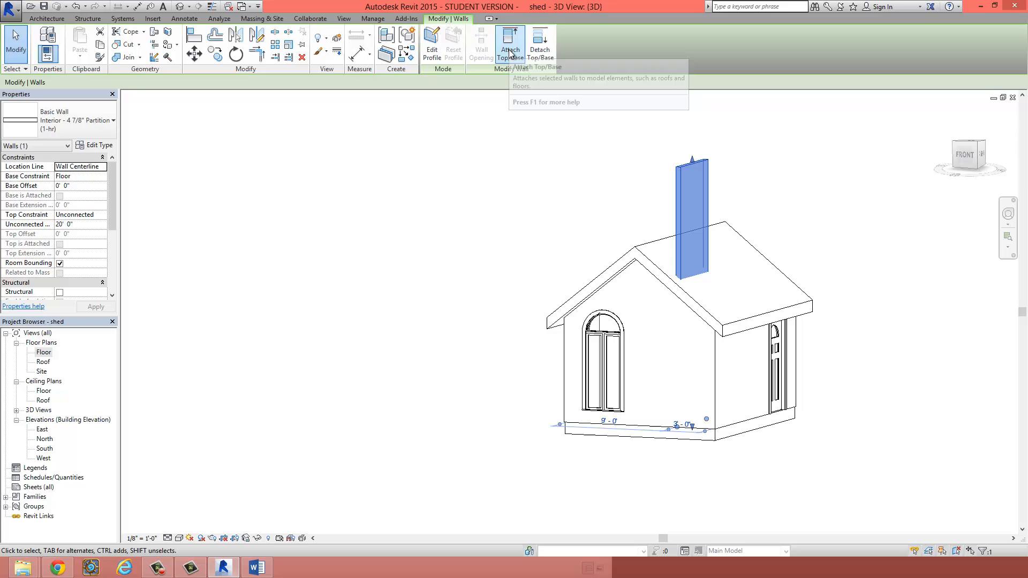
- Attach the second partition wall's top to the roof so it no longer protrudes
left_click(510, 41)
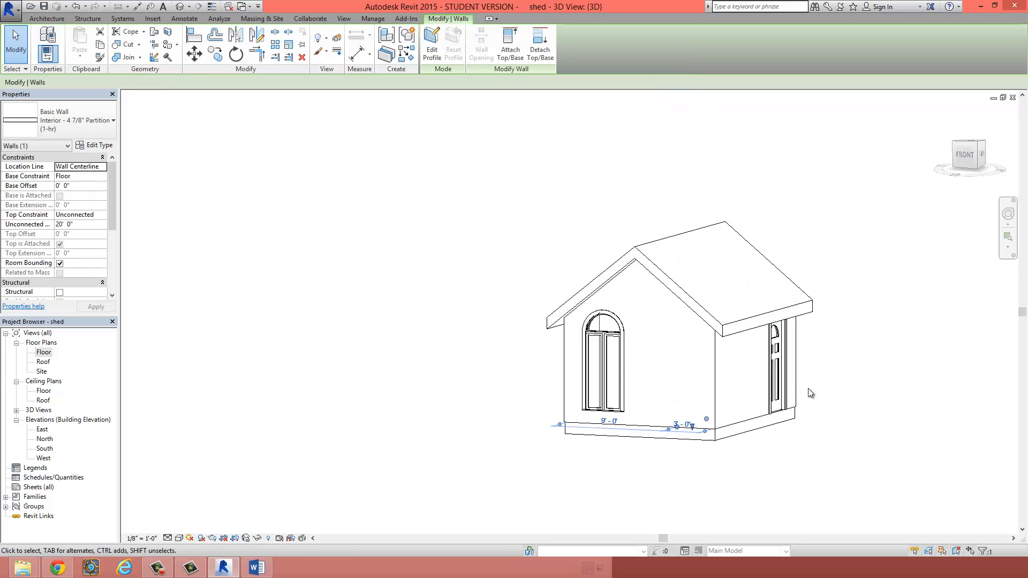
mouse_move(648, 291)
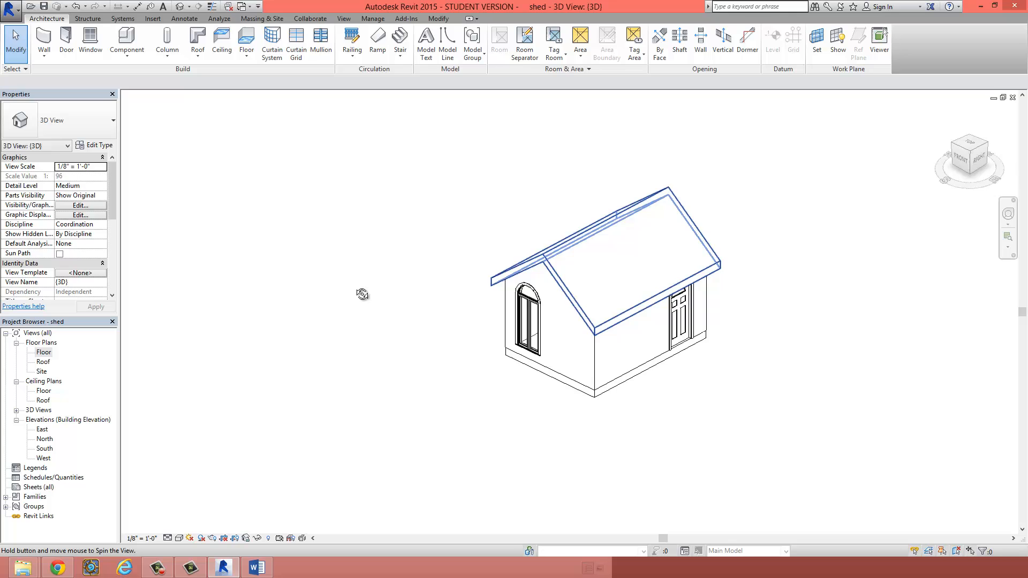
left_click_drag(362, 293, 427, 407)
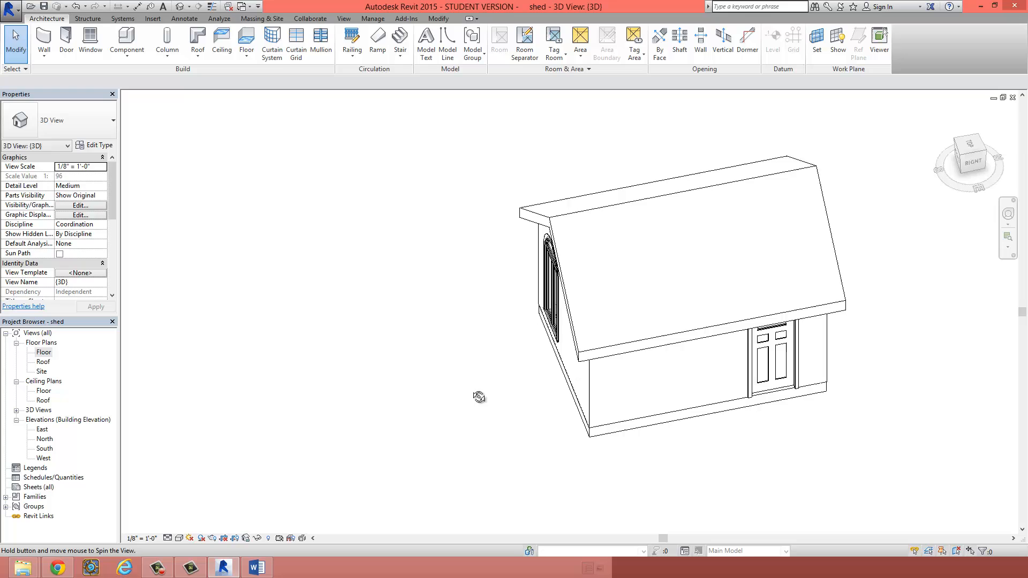
left_click_drag(479, 396, 439, 463)
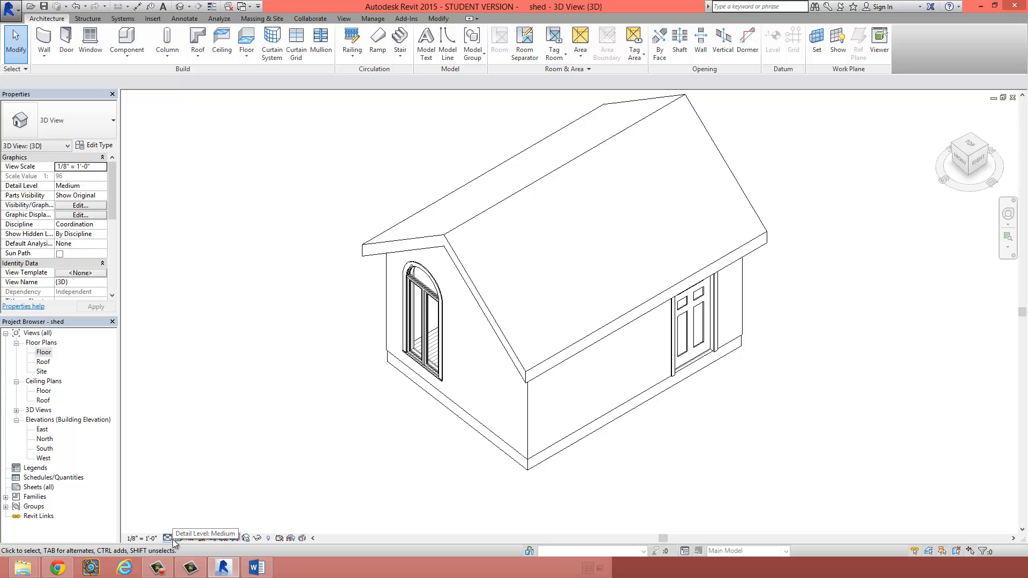
- Switch the 3D view's visual style to Realistic
left_click(179, 539)
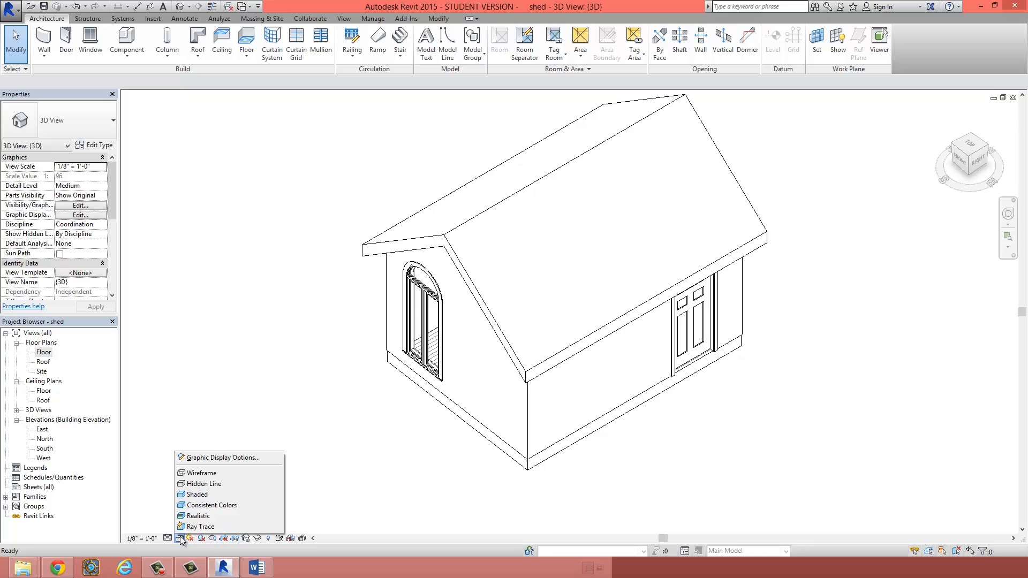
mouse_move(199, 516)
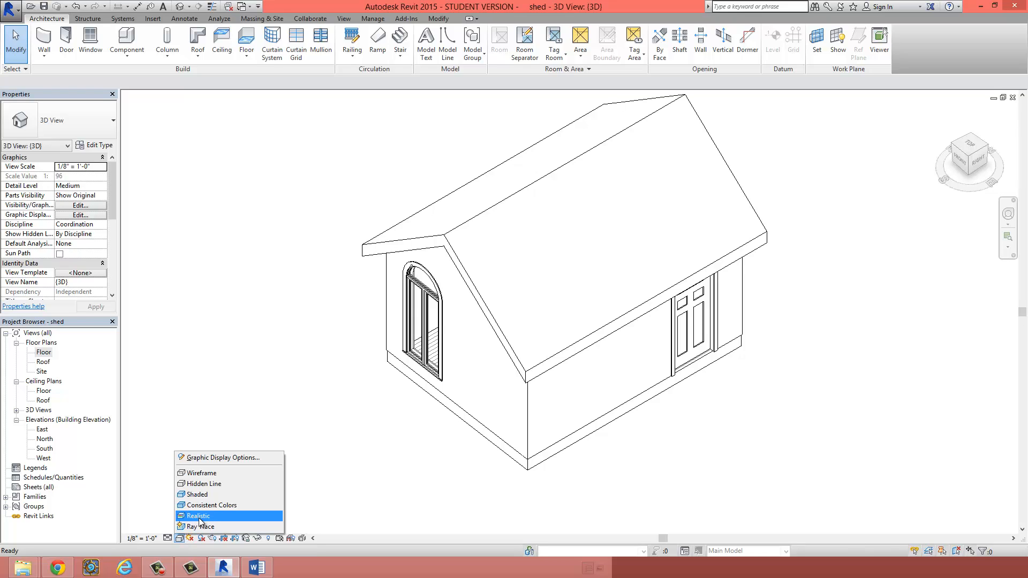
left_click(197, 516)
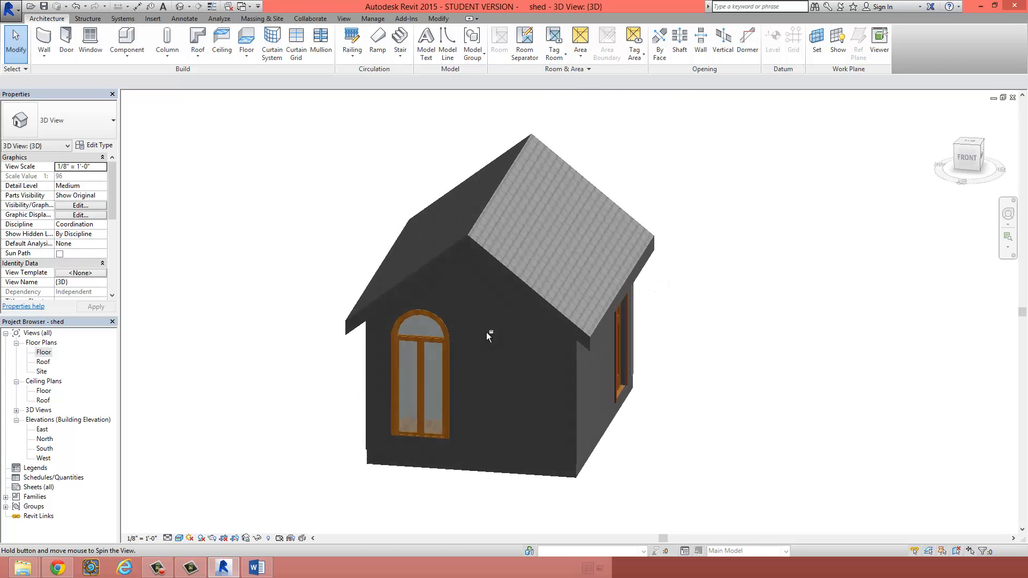
- Orbit the shed to inspect the shingled roof, dark walls and wooden door from all sides
left_click_drag(489, 337, 757, 405)
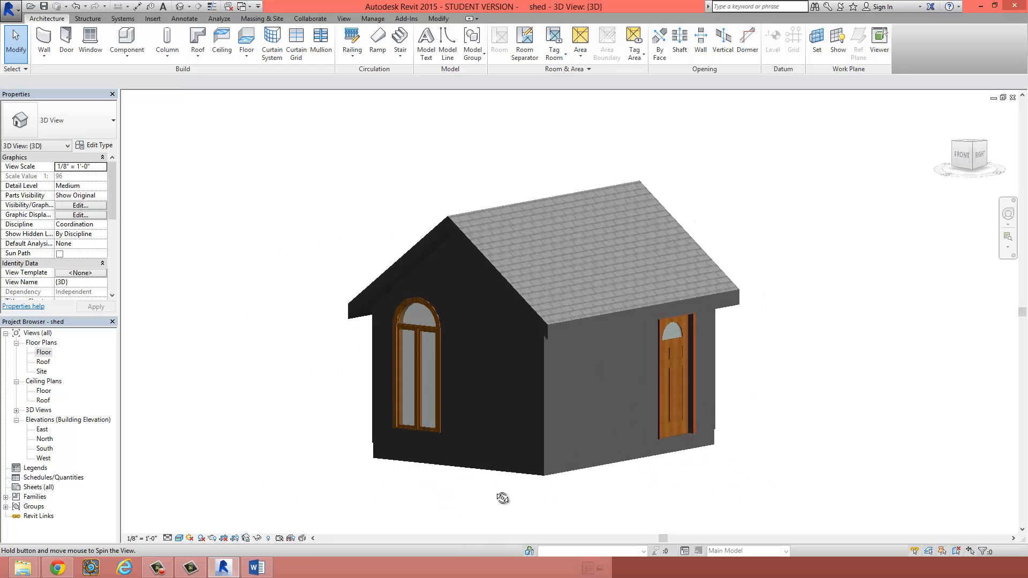
left_click_drag(504, 498, 498, 473)
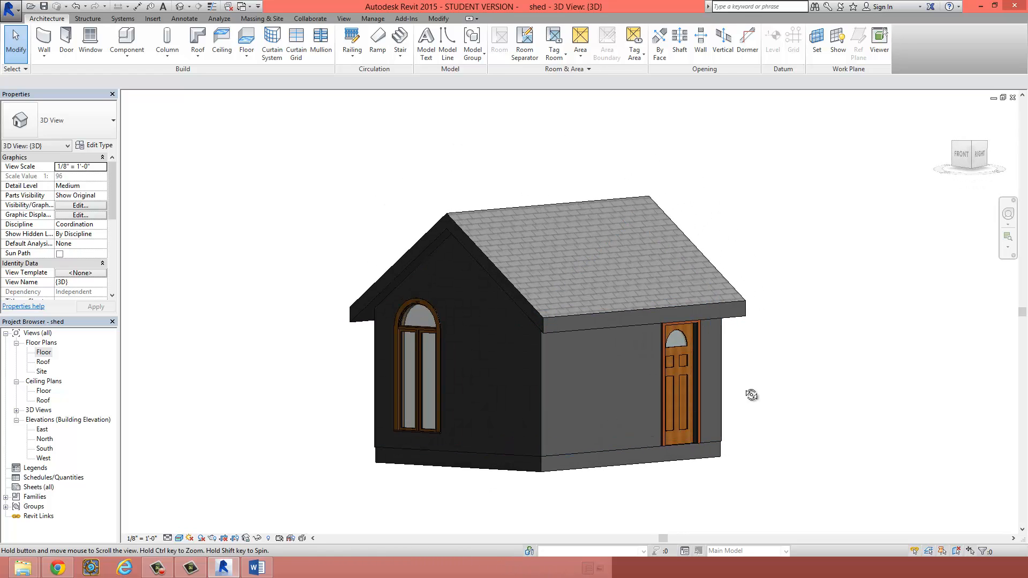
left_click_drag(752, 395, 747, 327)
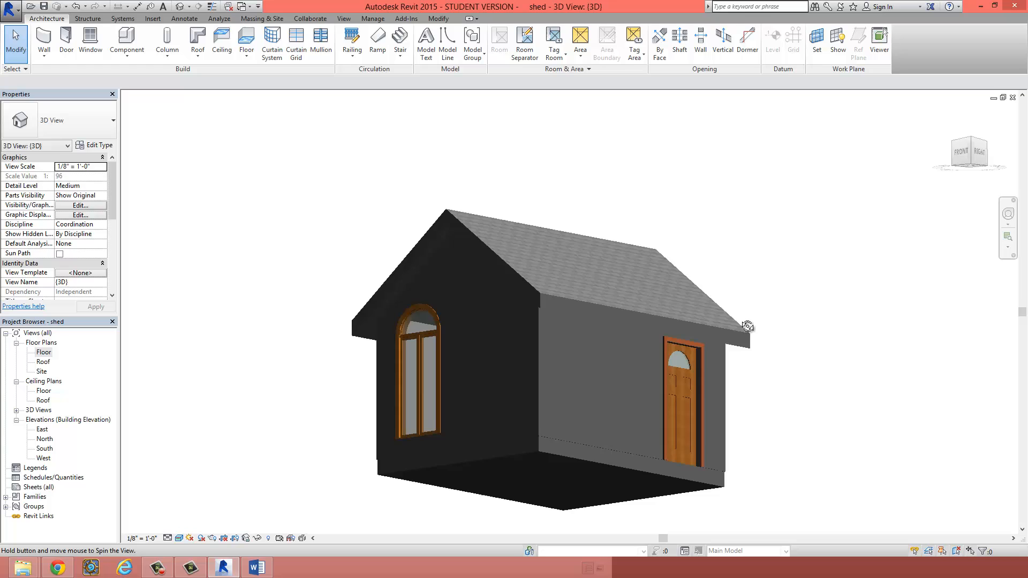
left_click_drag(747, 326, 560, 264)
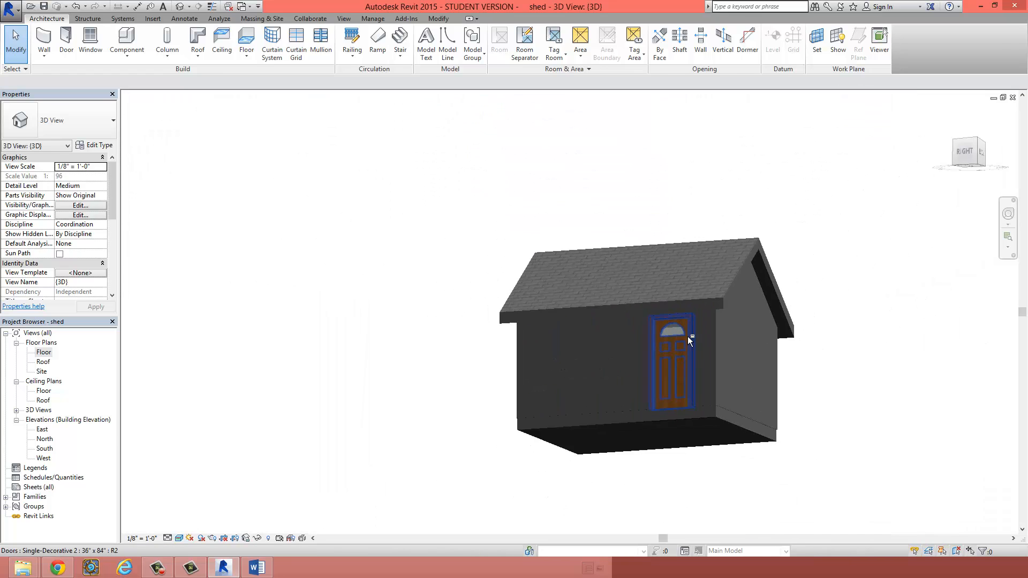
left_click_drag(689, 340, 387, 475)
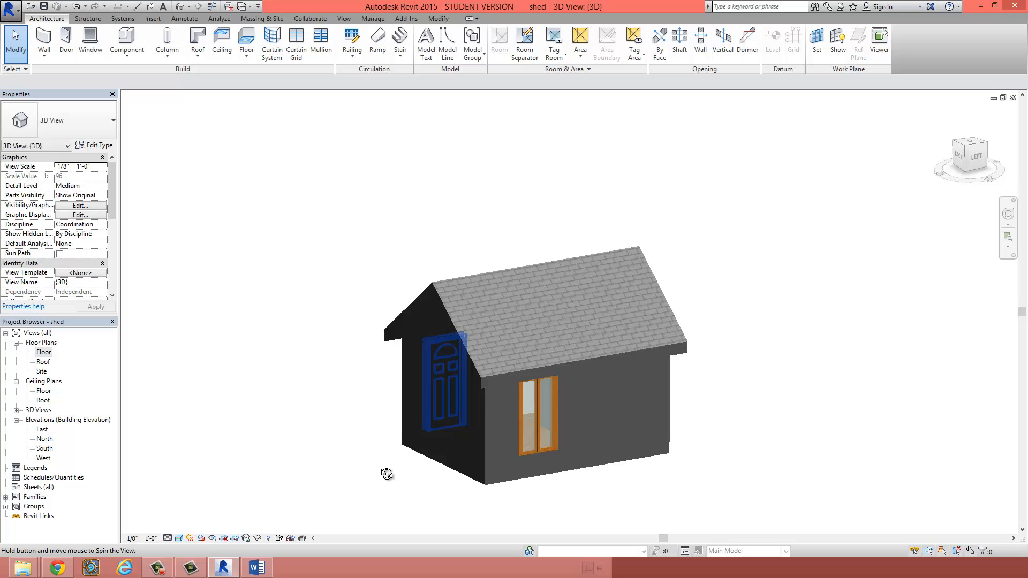
left_click_drag(387, 473, 698, 491)
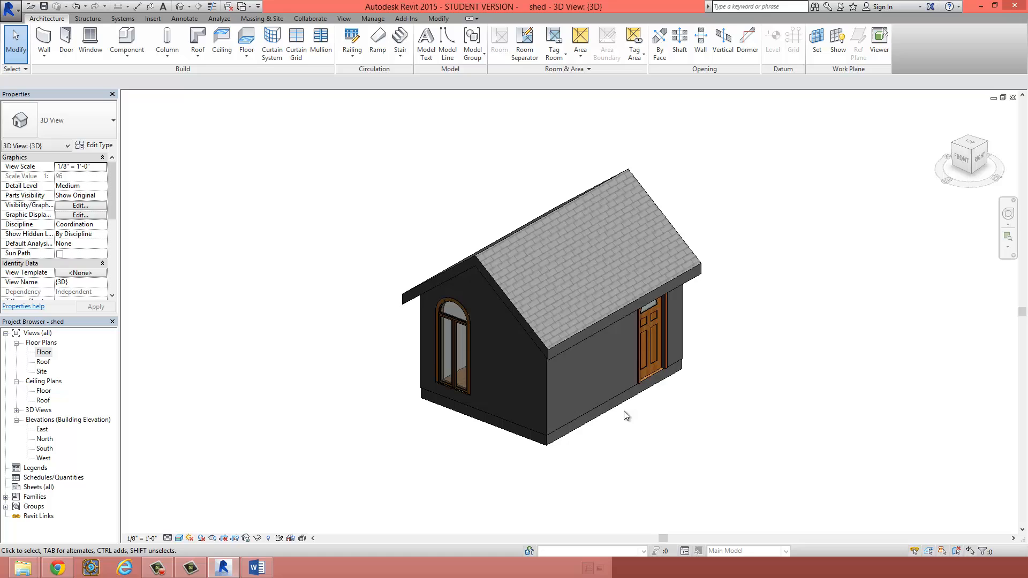
mouse_move(296, 493)
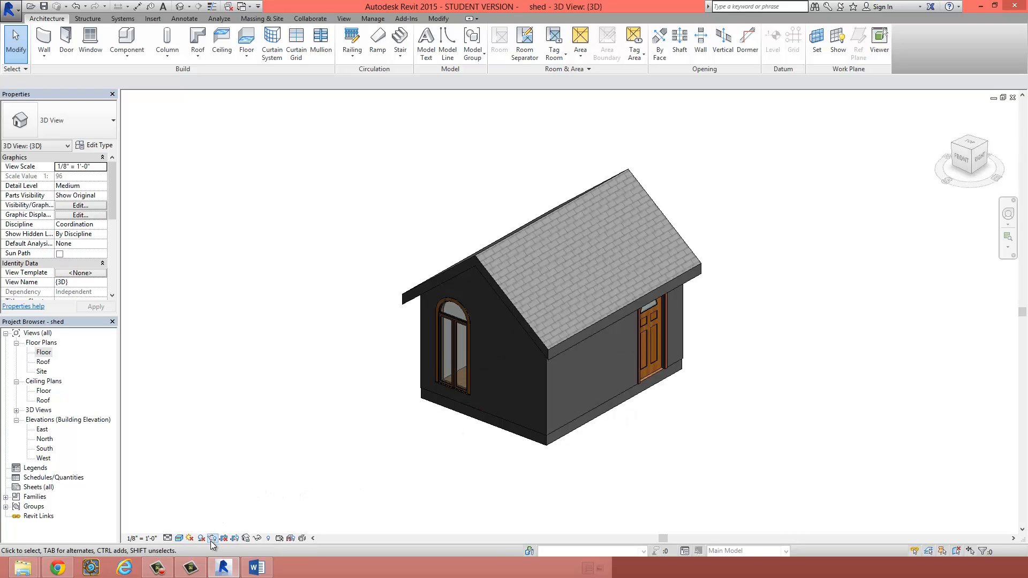
mouse_move(211, 538)
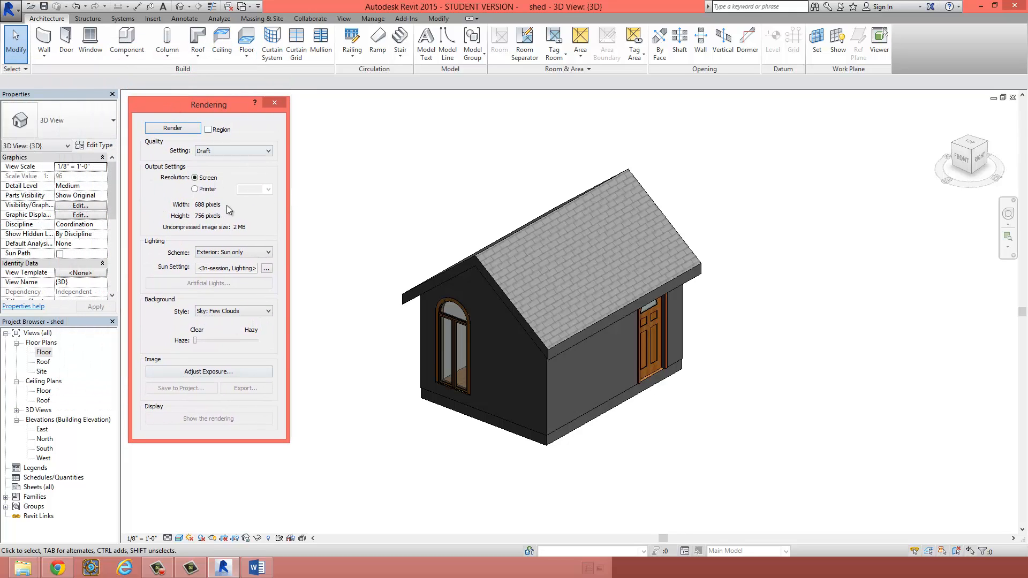
mouse_move(209, 212)
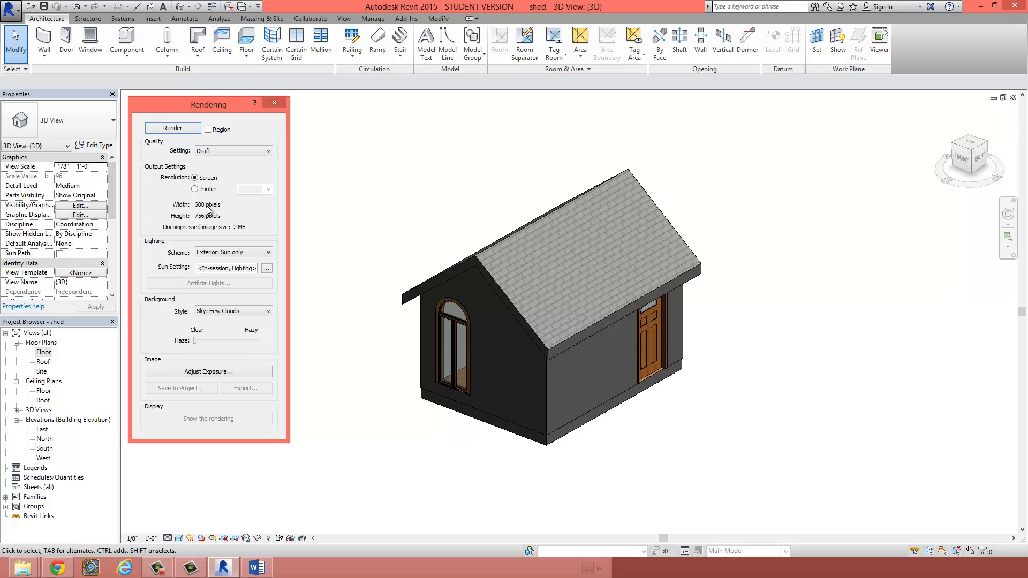
mouse_move(235, 250)
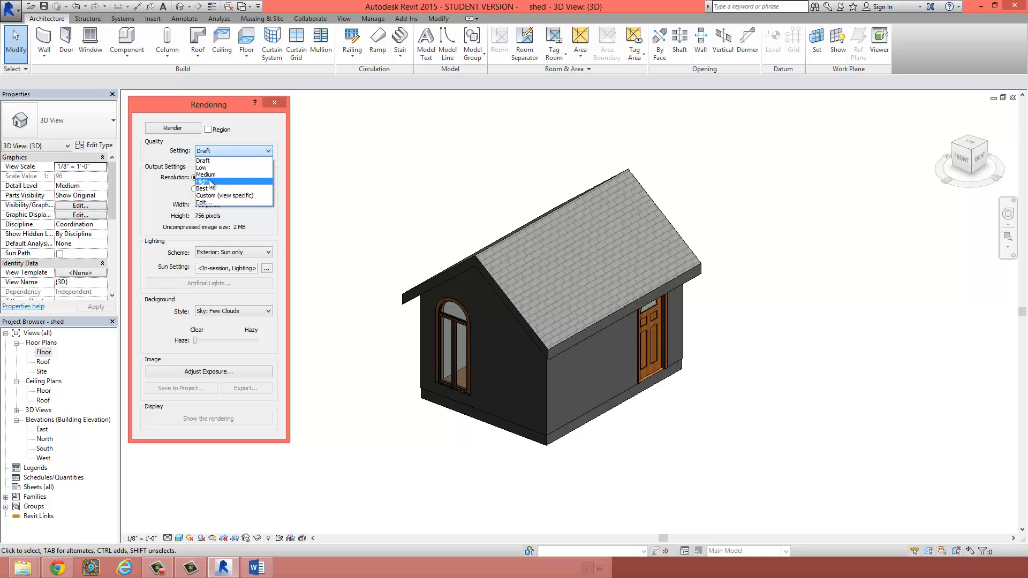
mouse_move(209, 195)
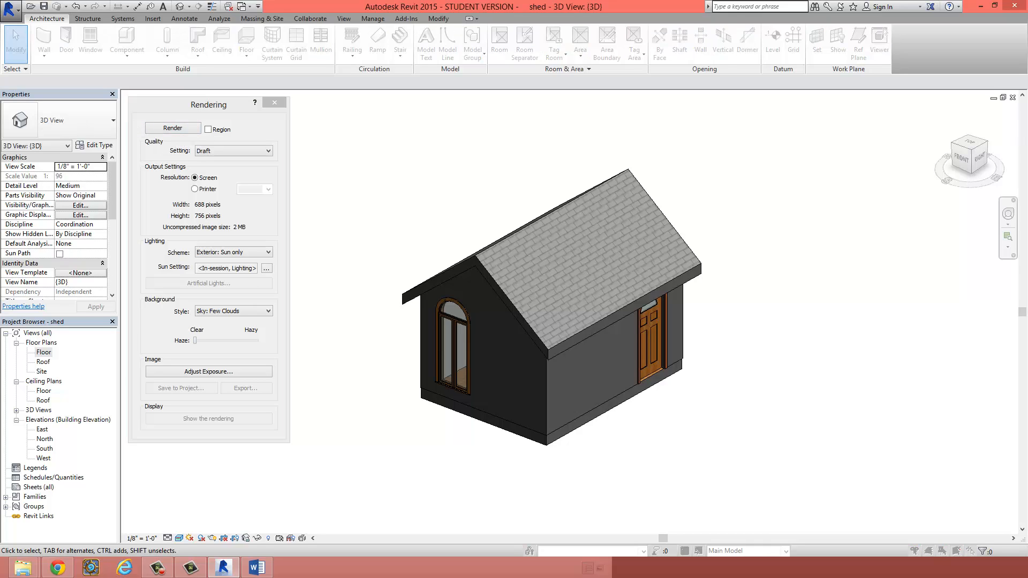
- Render the shed at Draft quality with sun-only lighting and a few-clouds sky
left_click(173, 128)
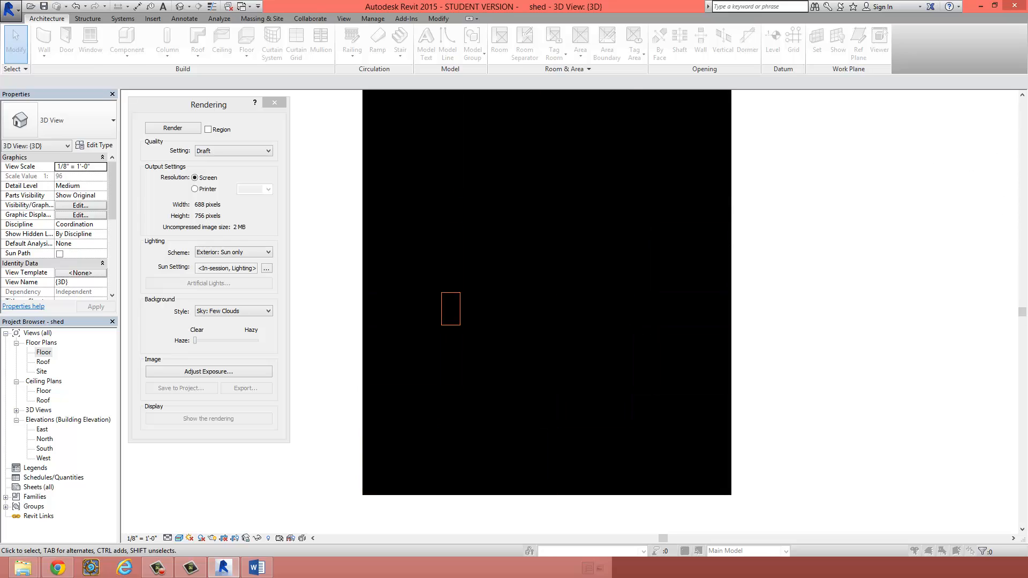
left_click(172, 128)
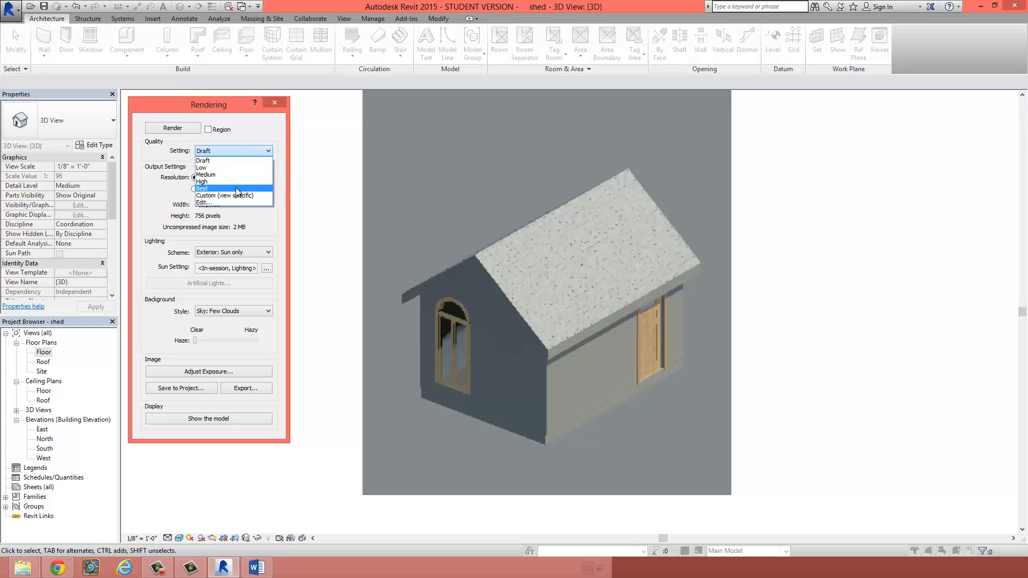
- Set rendering quality to High and re-render the shed for a smoother image
left_click(203, 182)
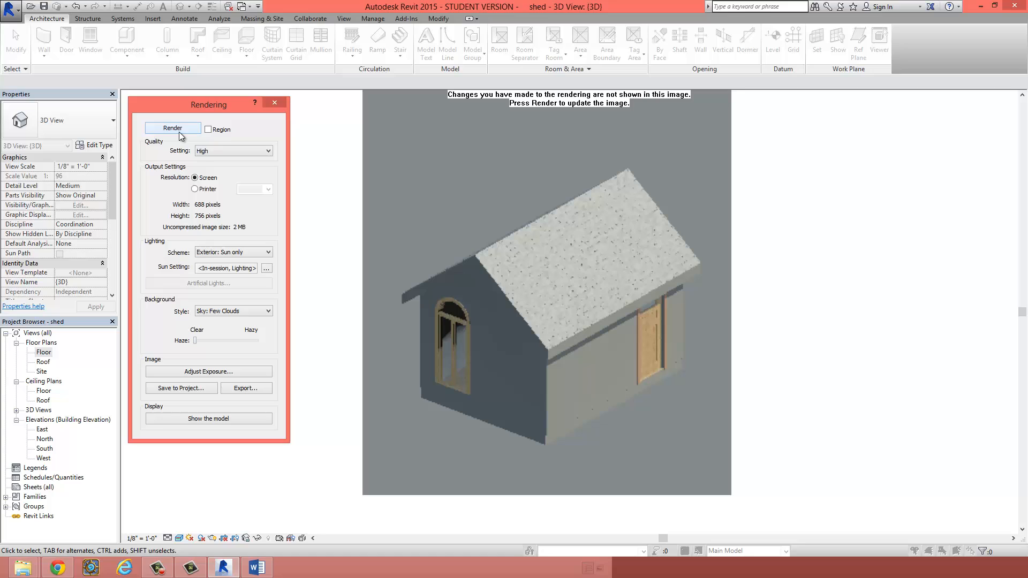
left_click(172, 127)
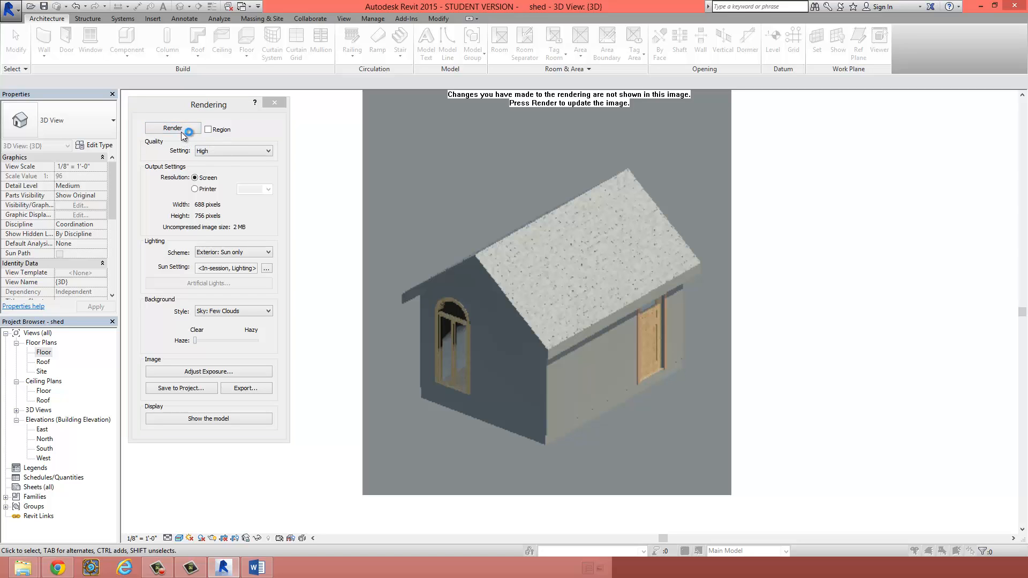
left_click(173, 128)
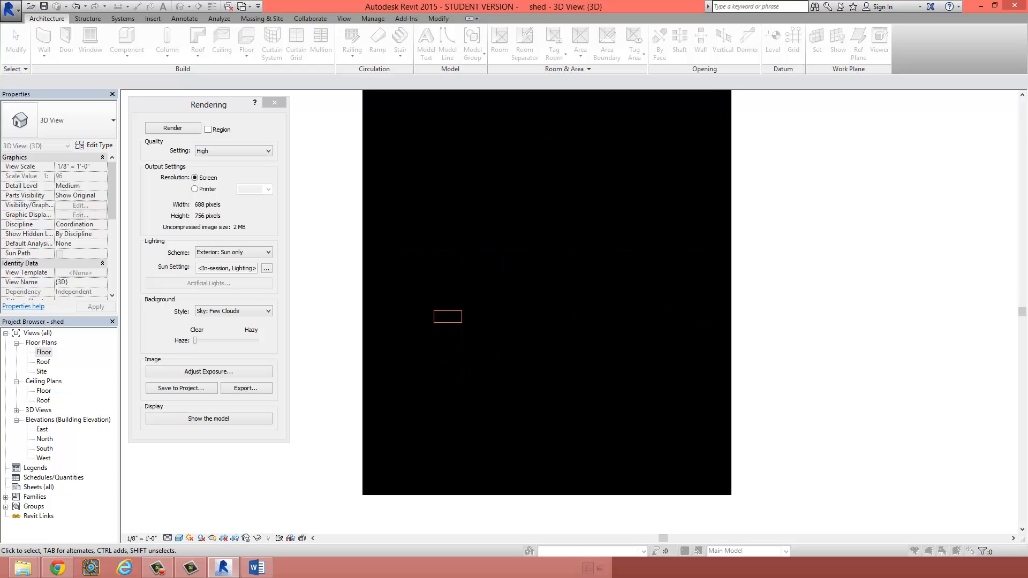
left_click(172, 127)
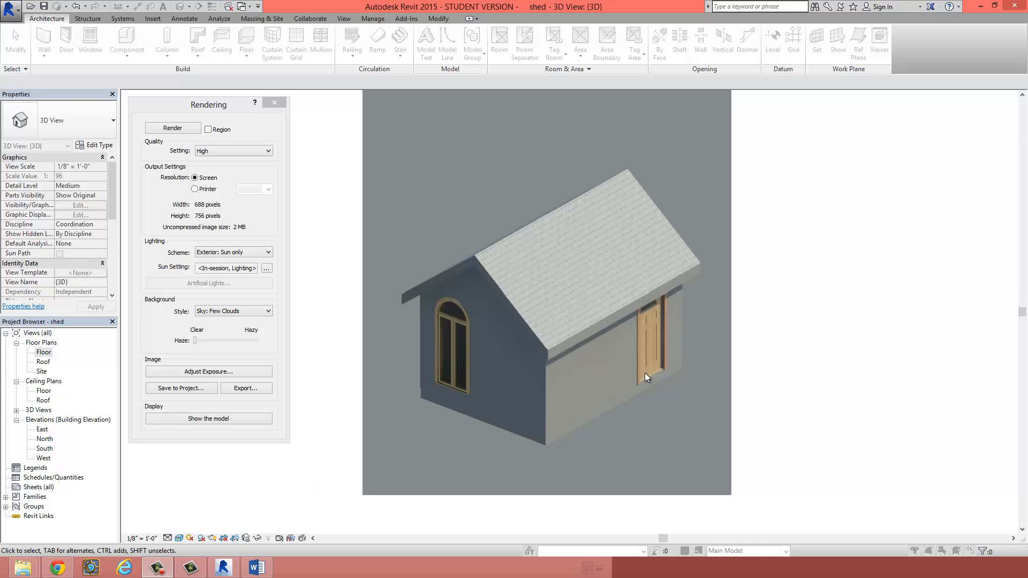
mouse_move(768, 422)
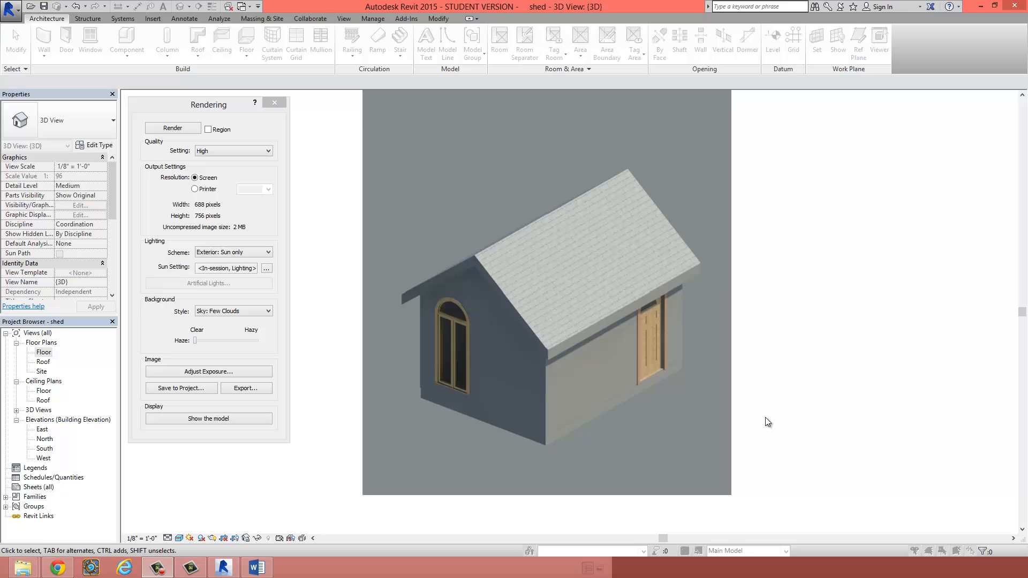
left_click(232, 151)
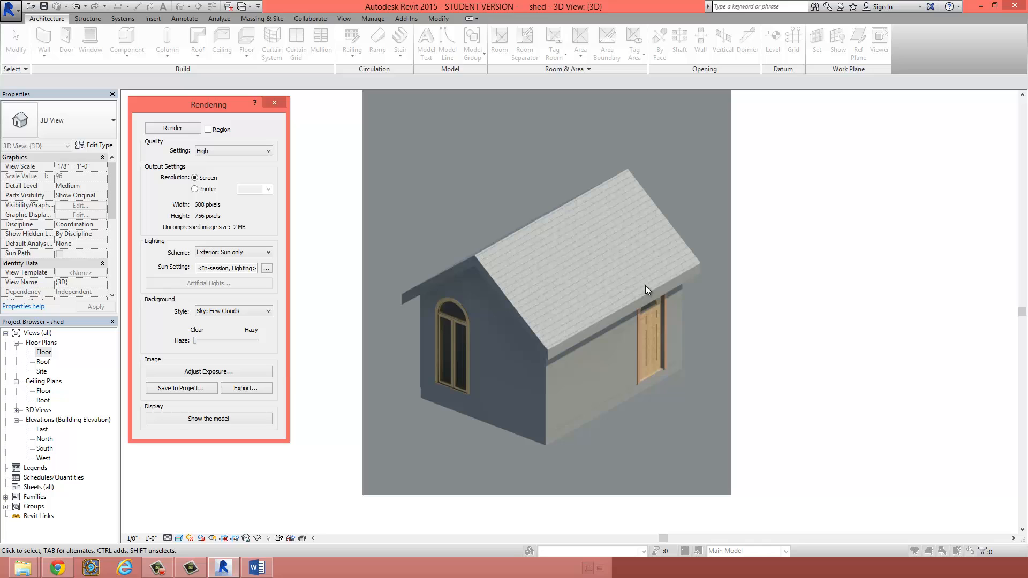
mouse_move(352, 275)
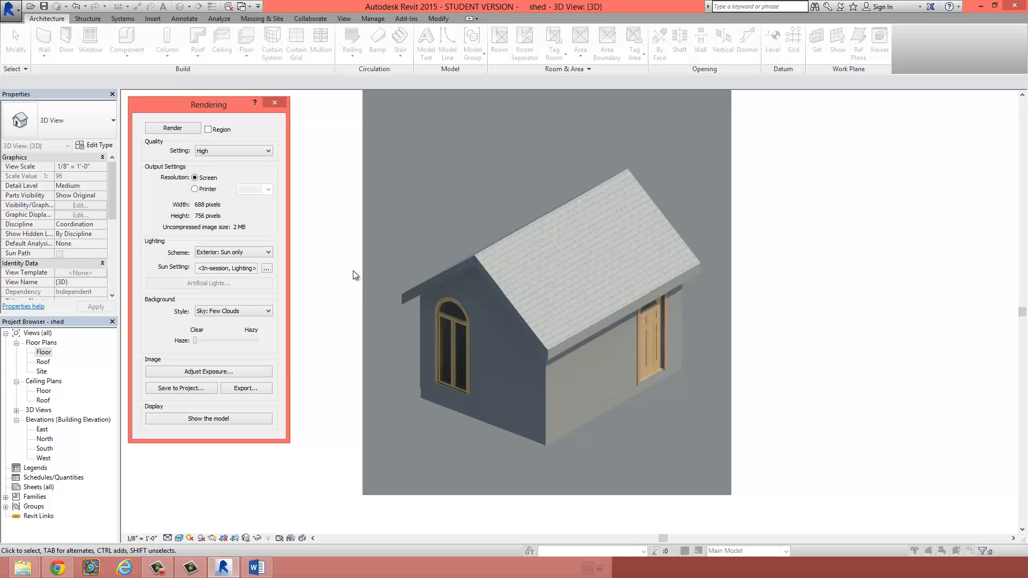
mouse_move(490, 350)
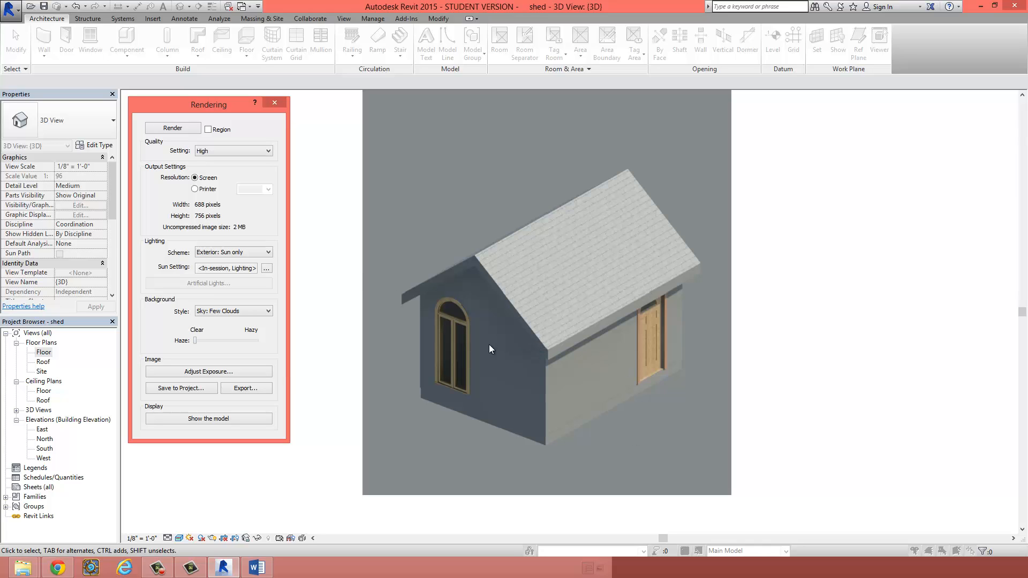
mouse_move(346, 351)
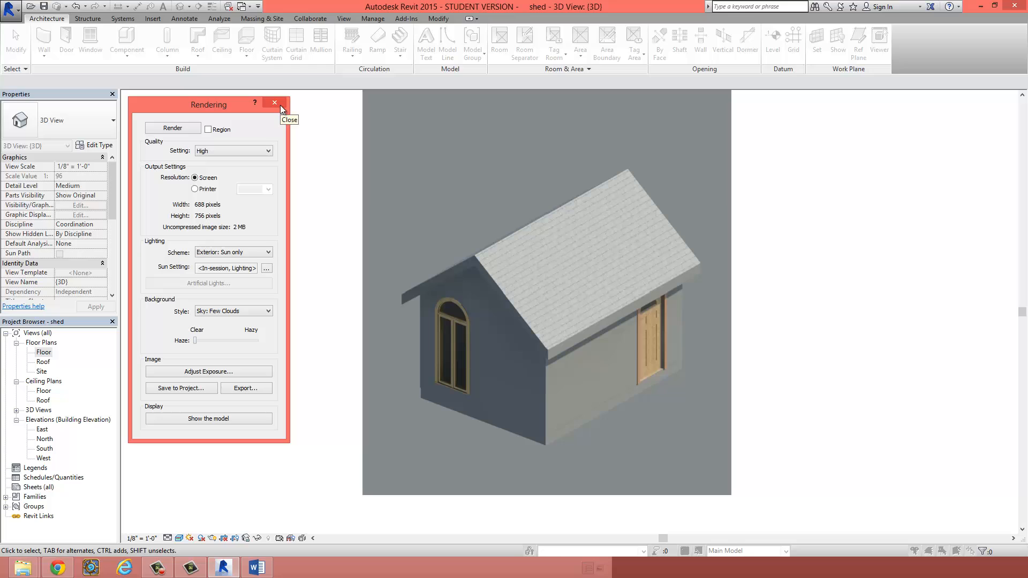
mouse_move(181, 388)
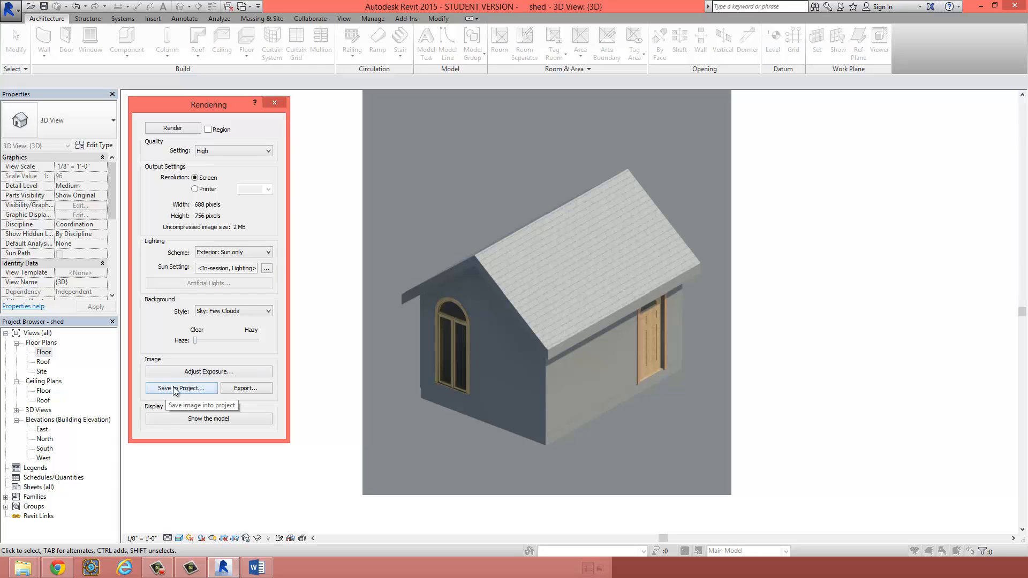
- Save the rendering to the project as 'External Shed' and close the Rendering dialog
left_click(181, 388)
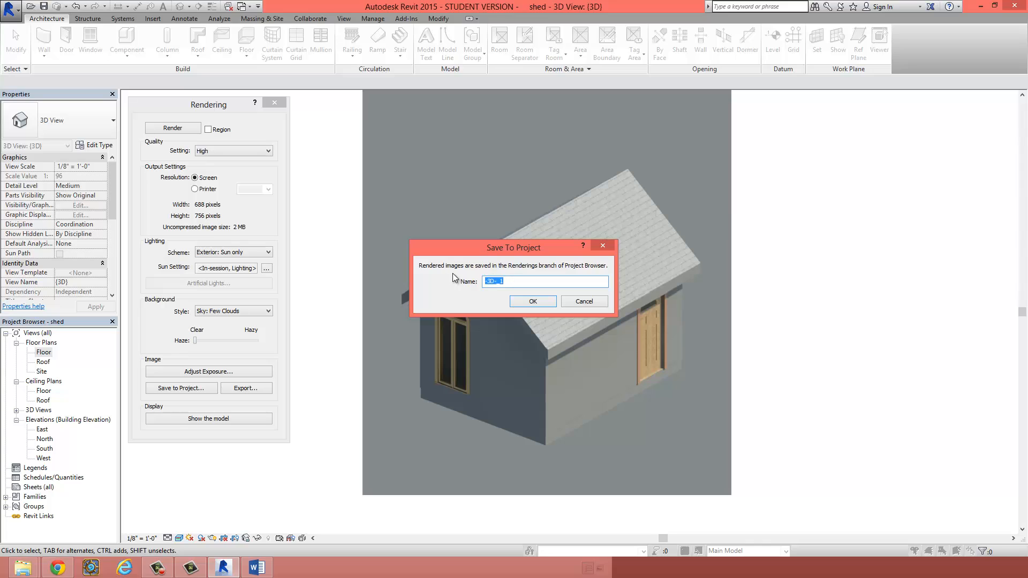
type("External Shed")
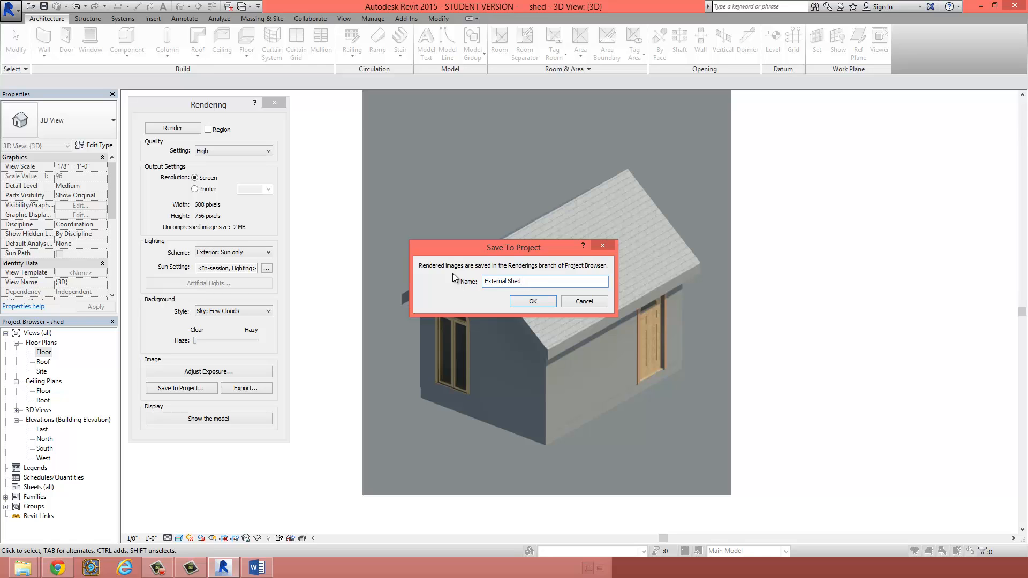
left_click(533, 301)
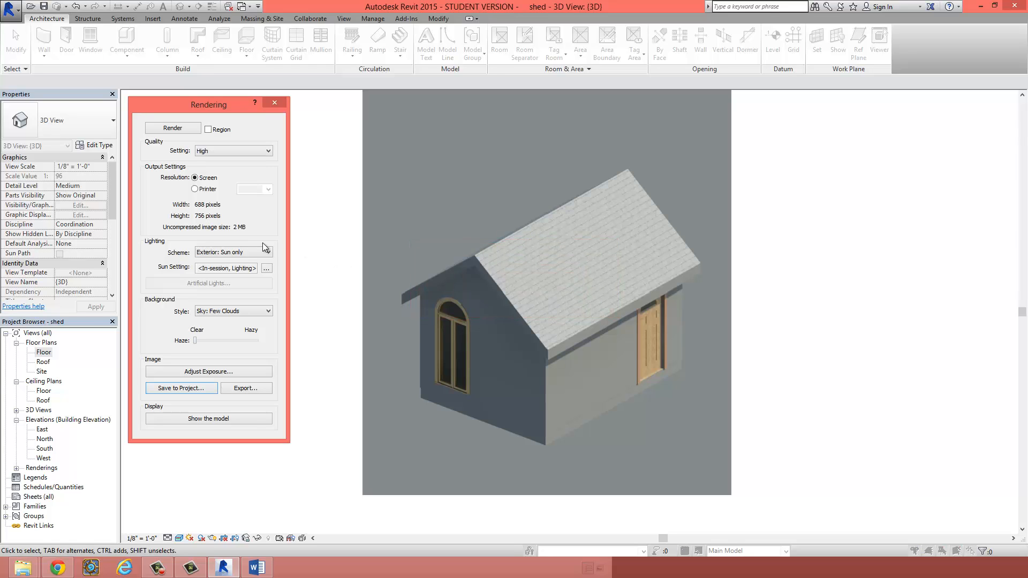
left_click(275, 103)
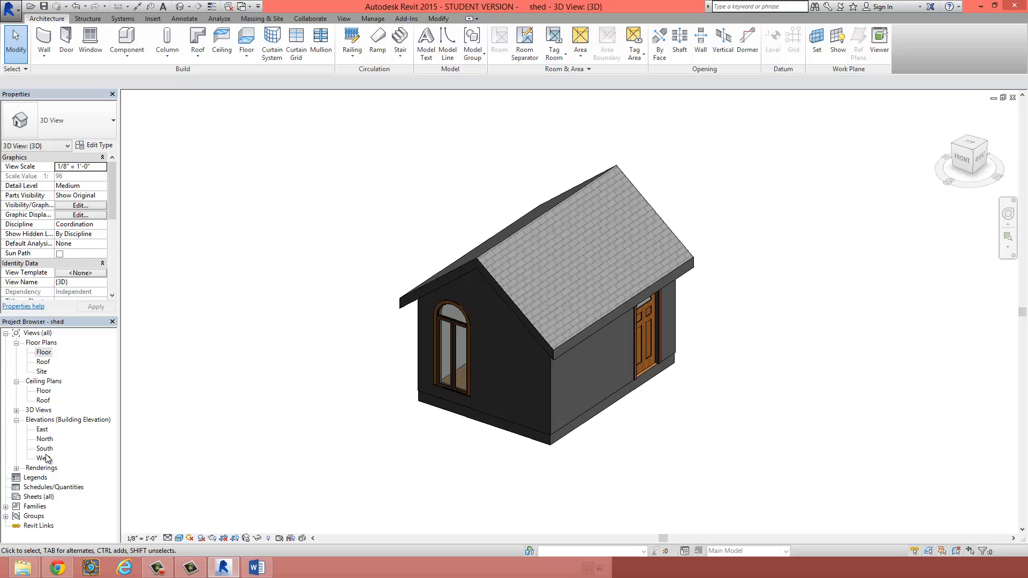
mouse_move(35, 474)
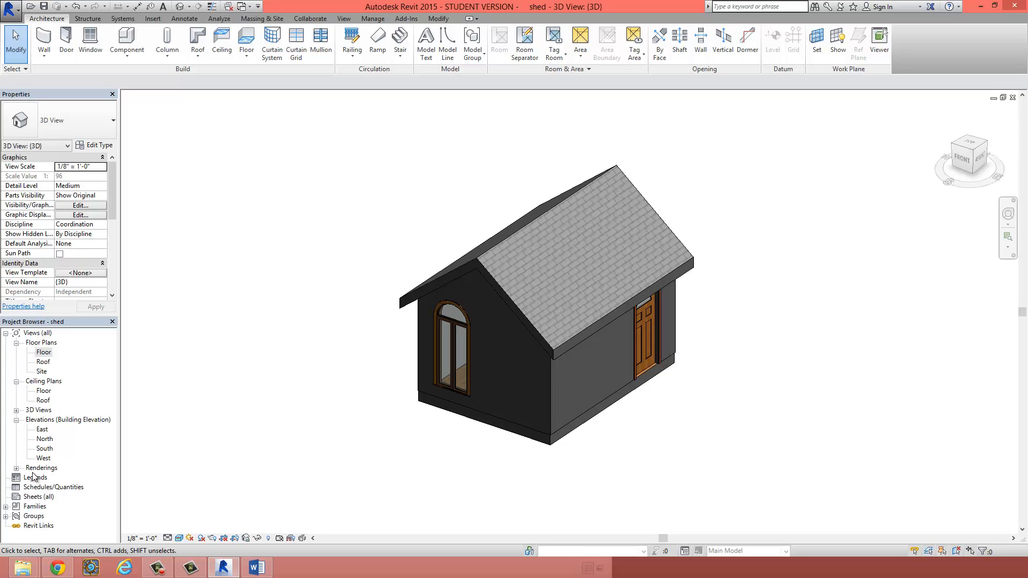
- Open the 'External Shed' view from Renderings in the Project Browser
double_click(44, 352)
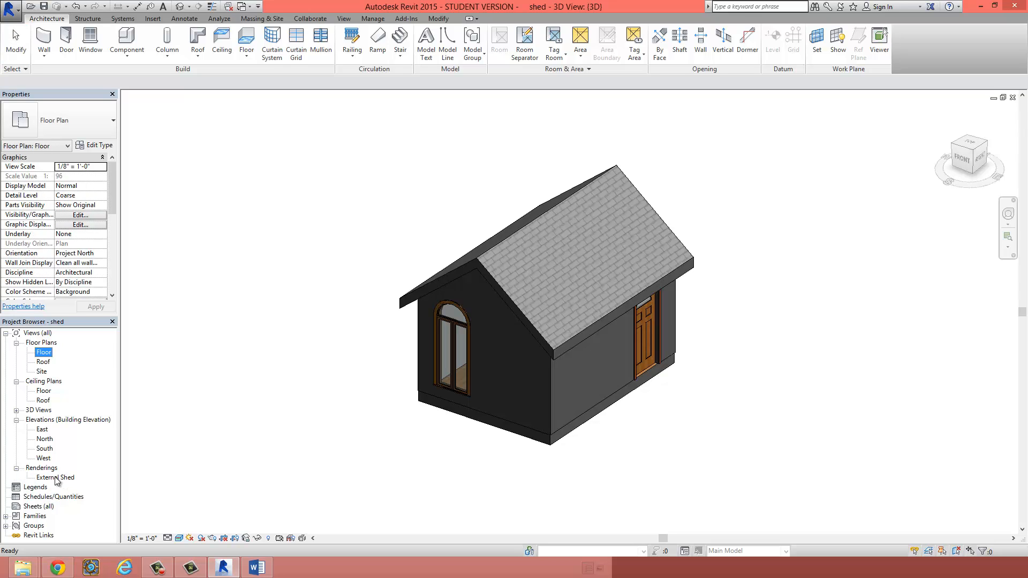
double_click(55, 478)
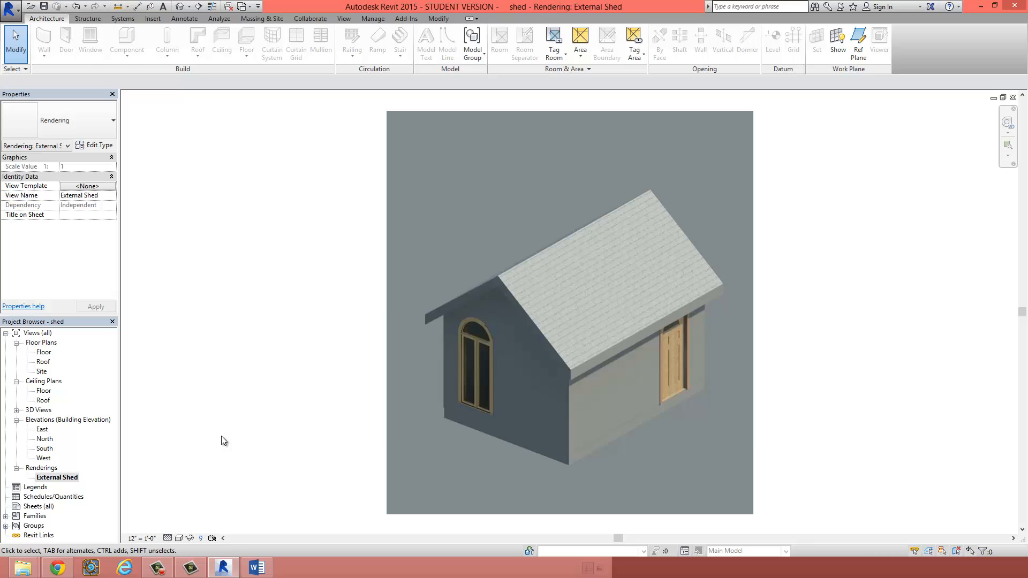
mouse_move(177, 496)
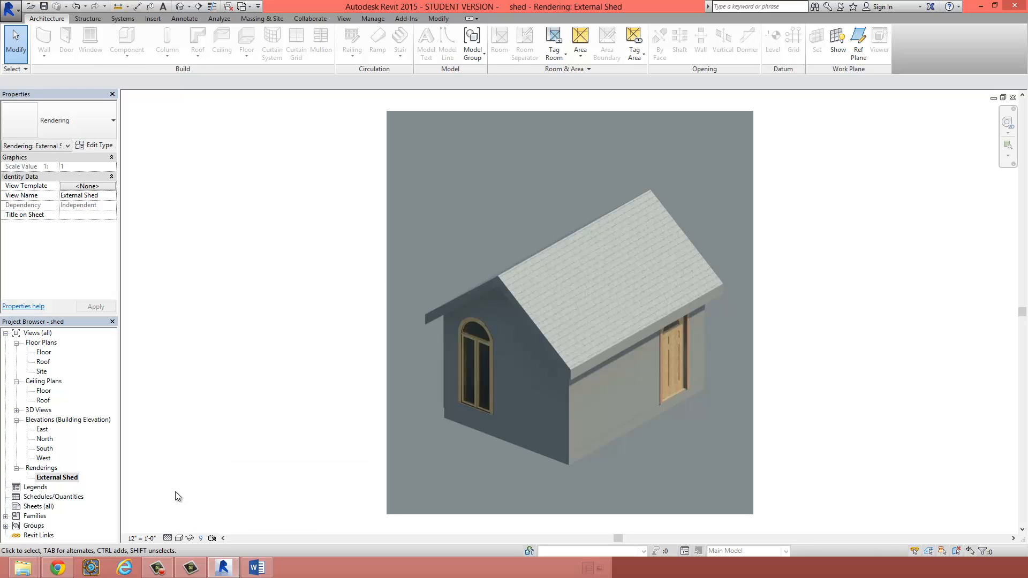
mouse_move(146, 485)
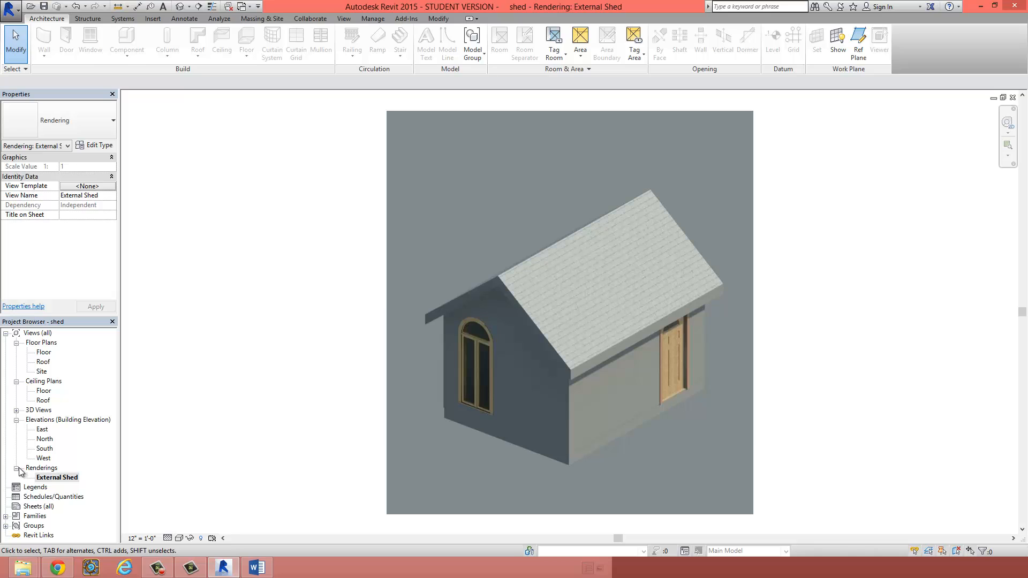
left_click(20, 472)
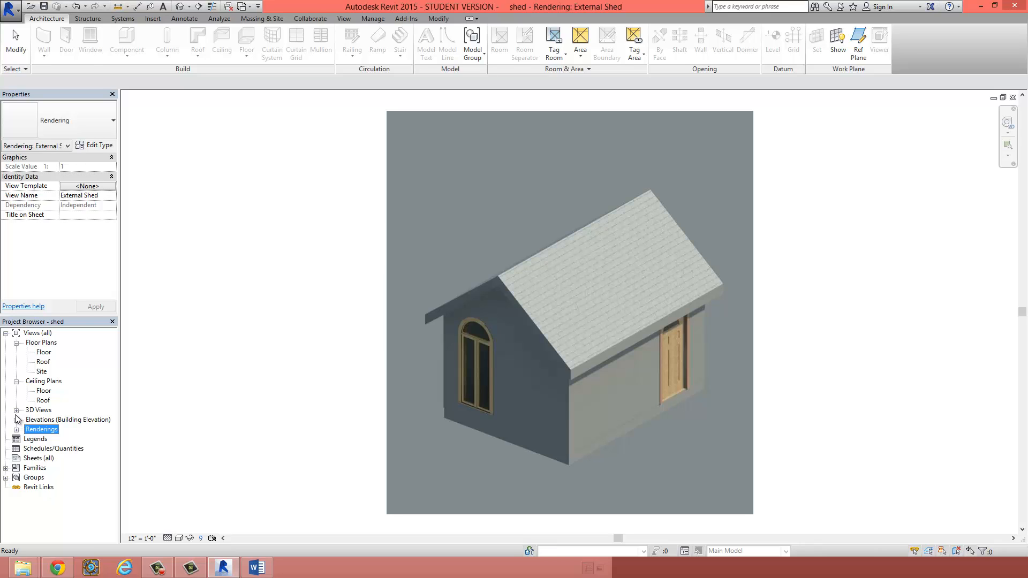
mouse_move(60, 418)
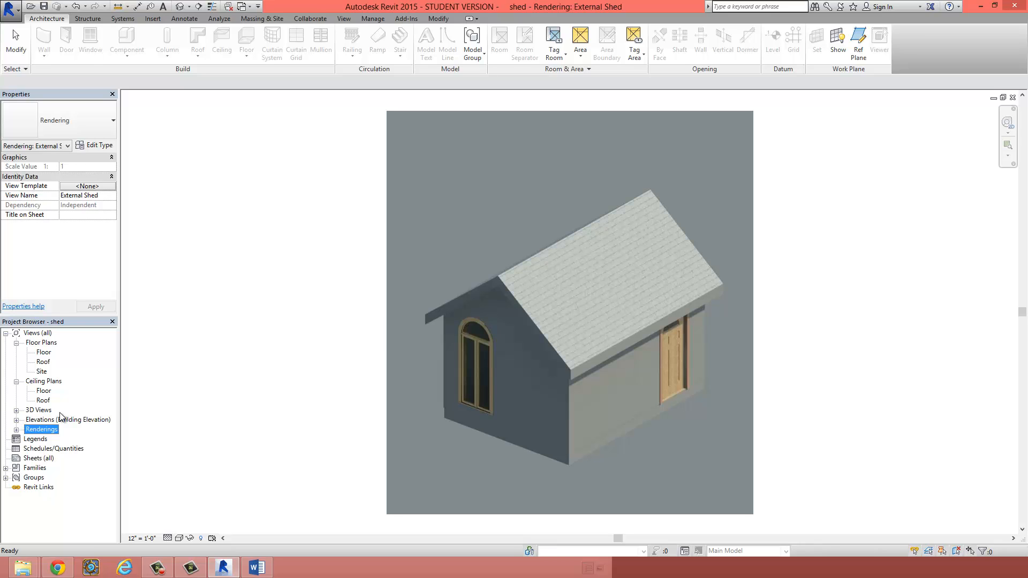